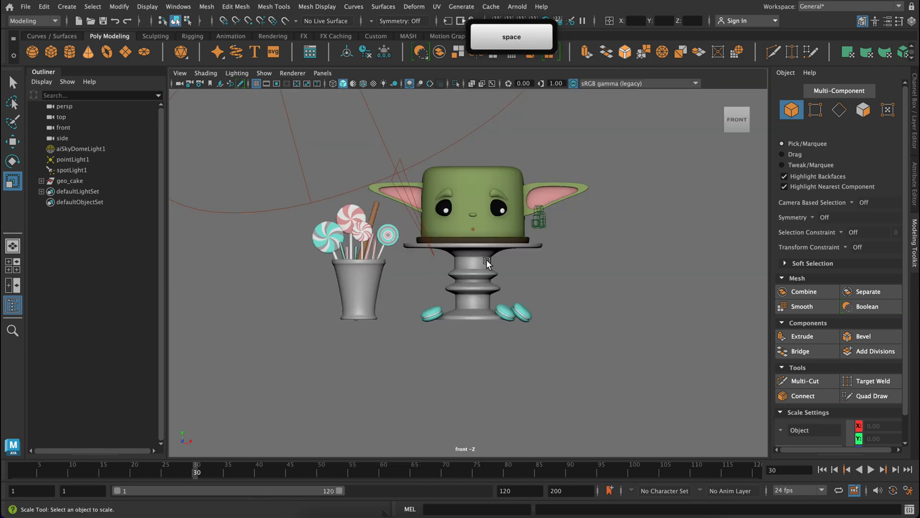
- Maximize the perspective view from the four-pane layout and bring up the hotbox Windows menu
key(space)
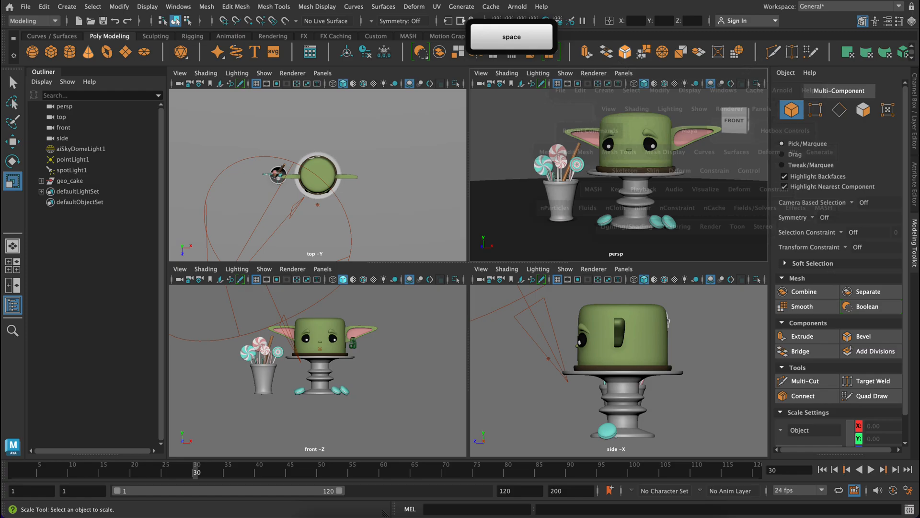
key(space)
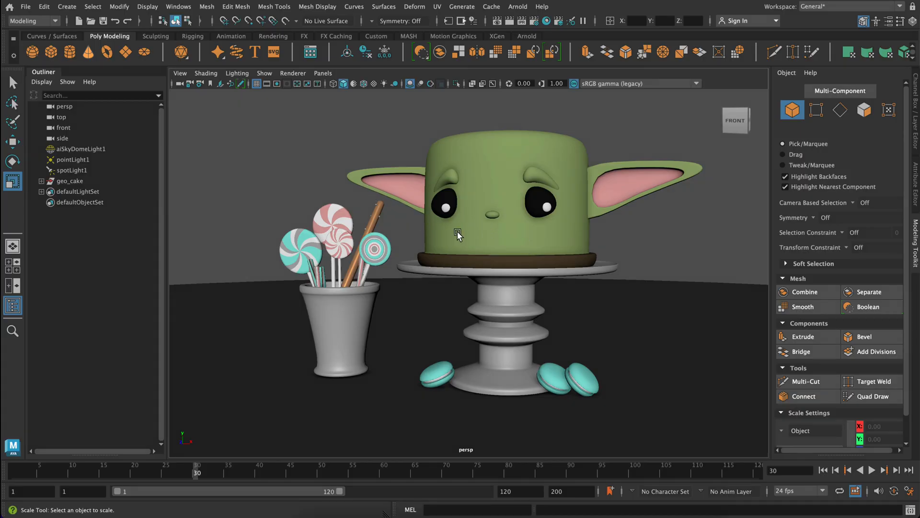
key(space)
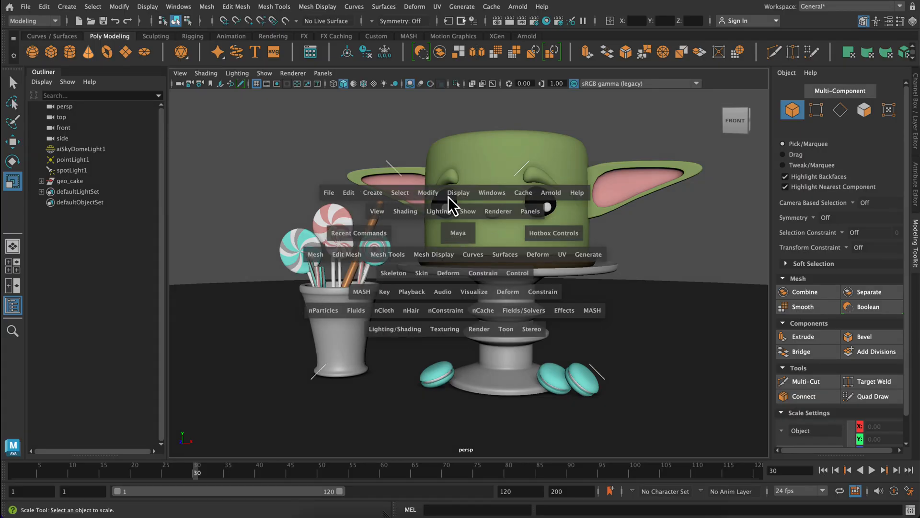
click(491, 191)
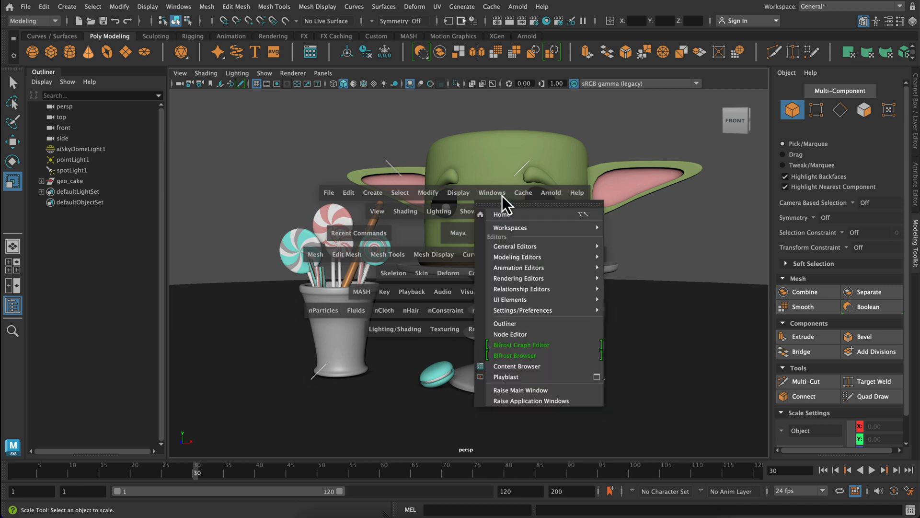
mouse_move(513, 246)
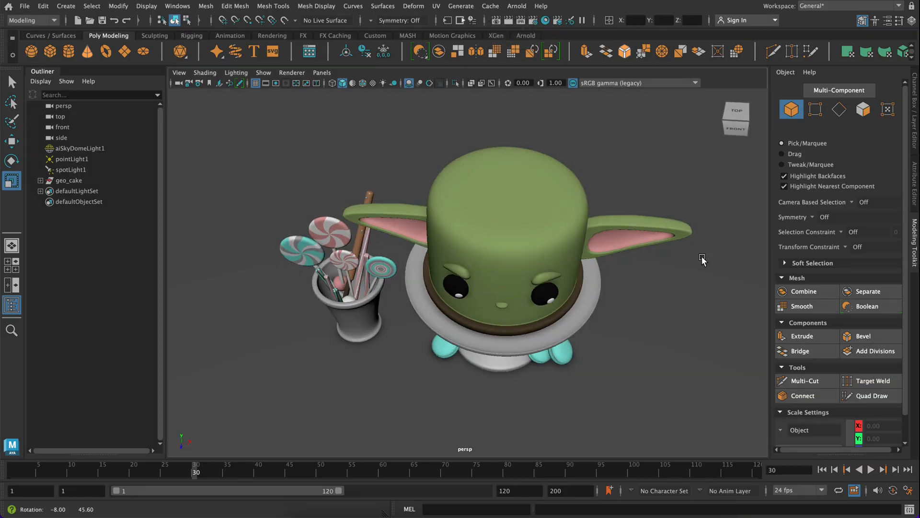
- Tumble the camera over the cake from above and front, then Frame All to recentre the scene
drag(703, 259, 616, 253)
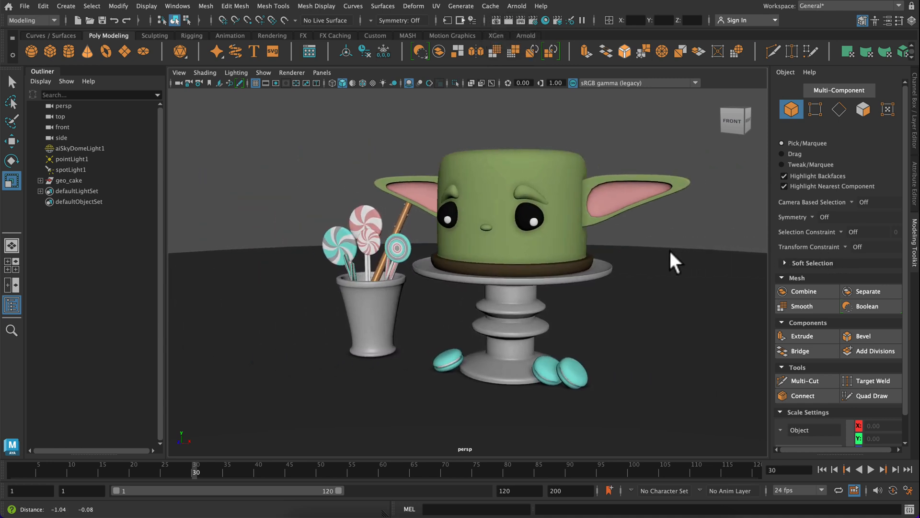
drag(675, 261, 686, 302)
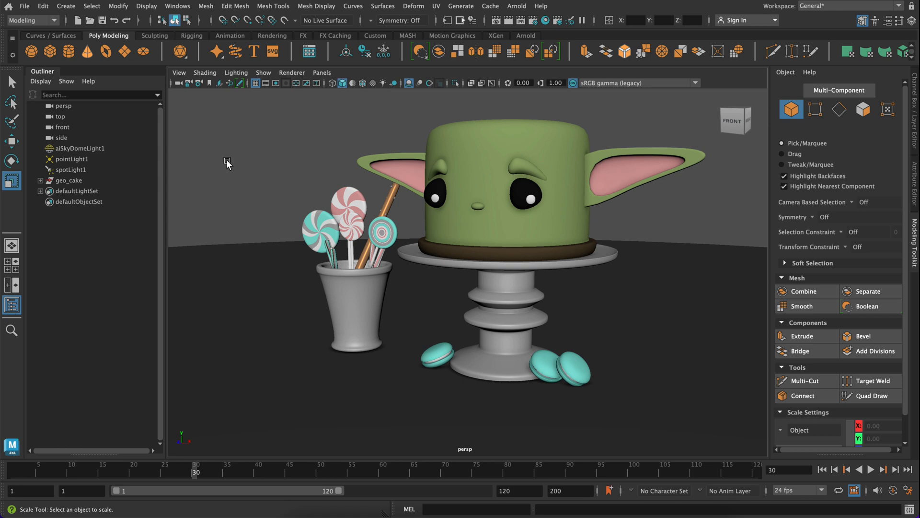
click(178, 71)
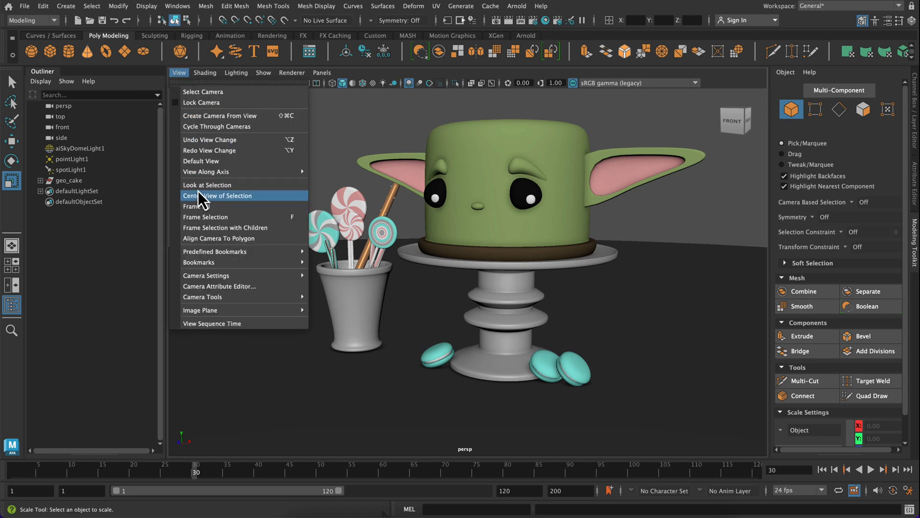
click(218, 195)
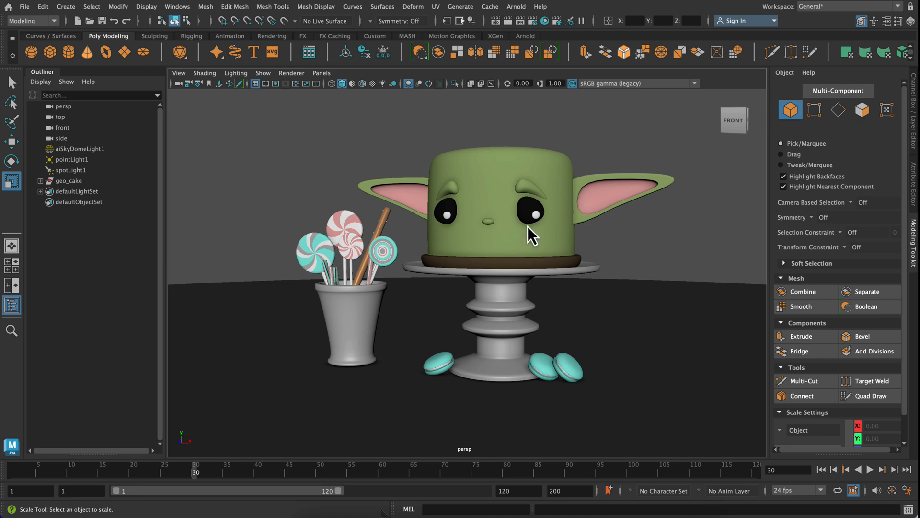
mouse_move(630, 257)
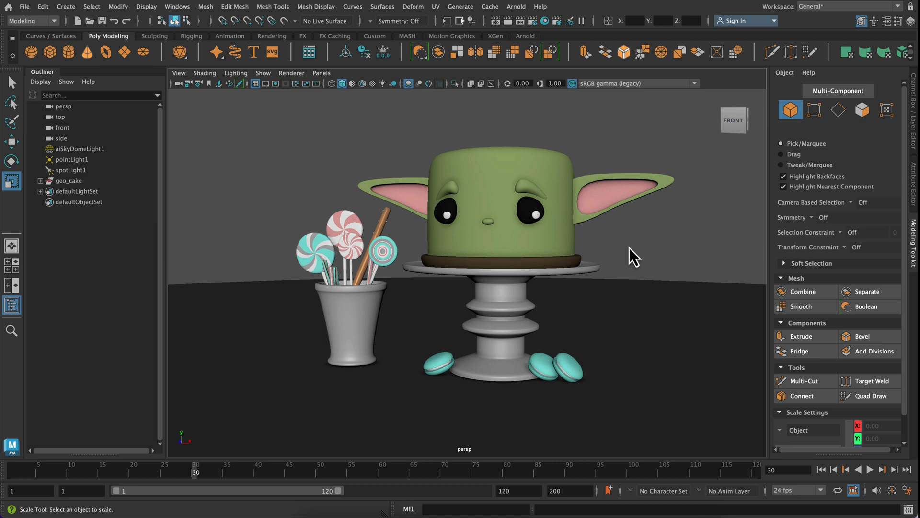
mouse_move(63, 231)
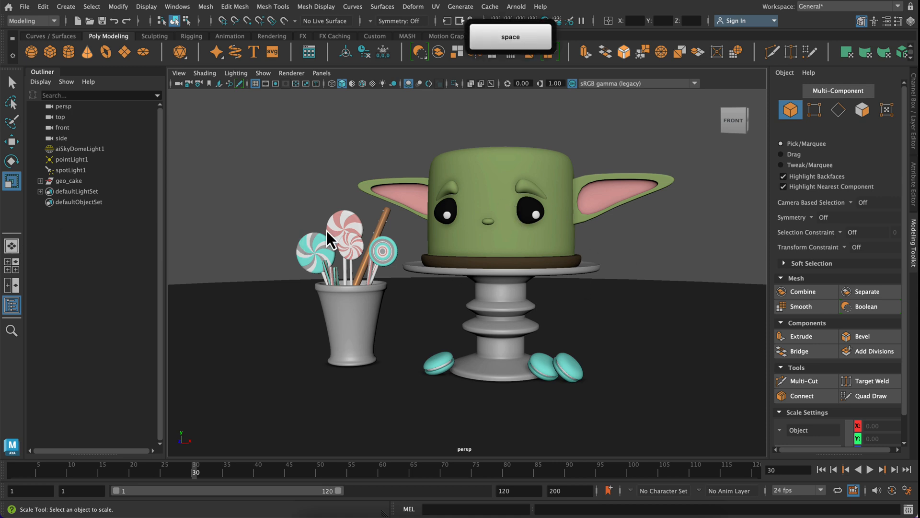
key(space)
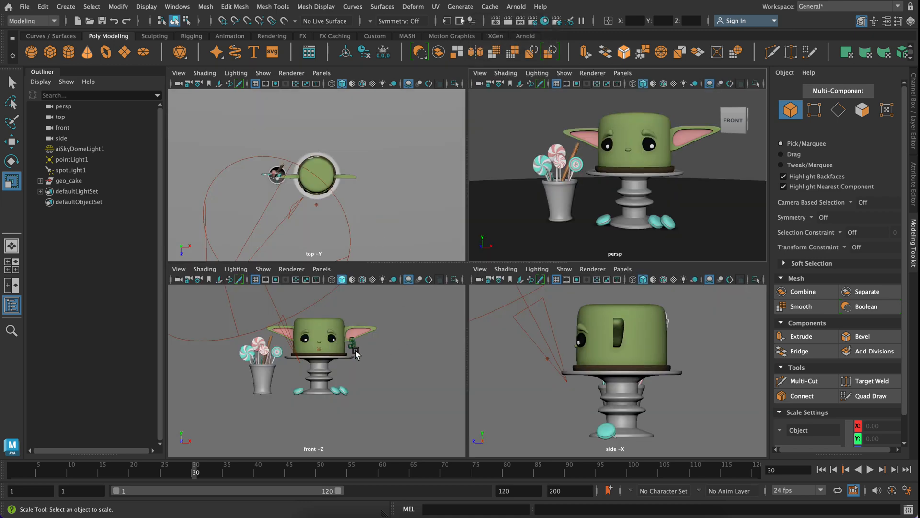
key(space)
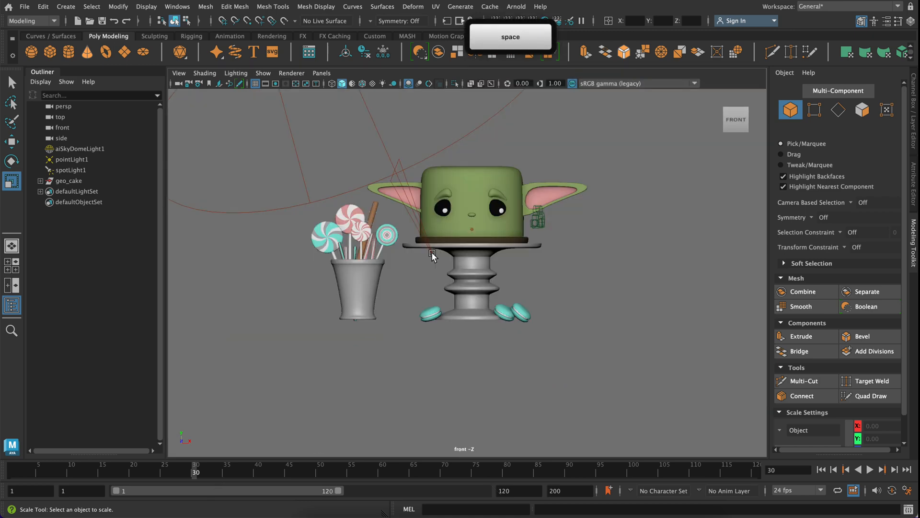
key(space)
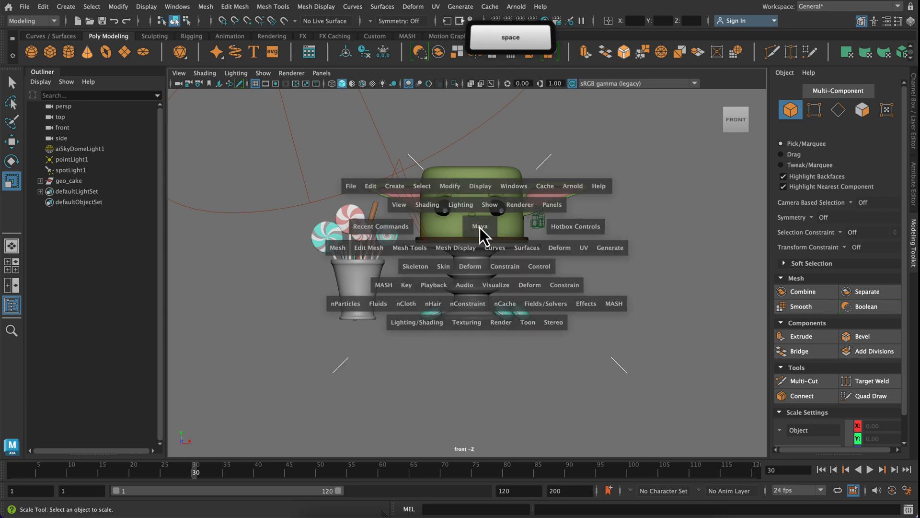
key(space)
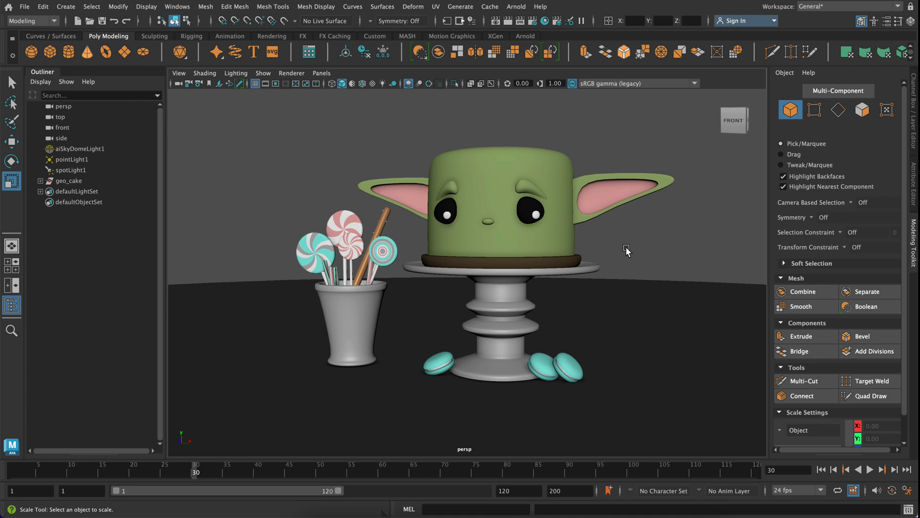
key(space)
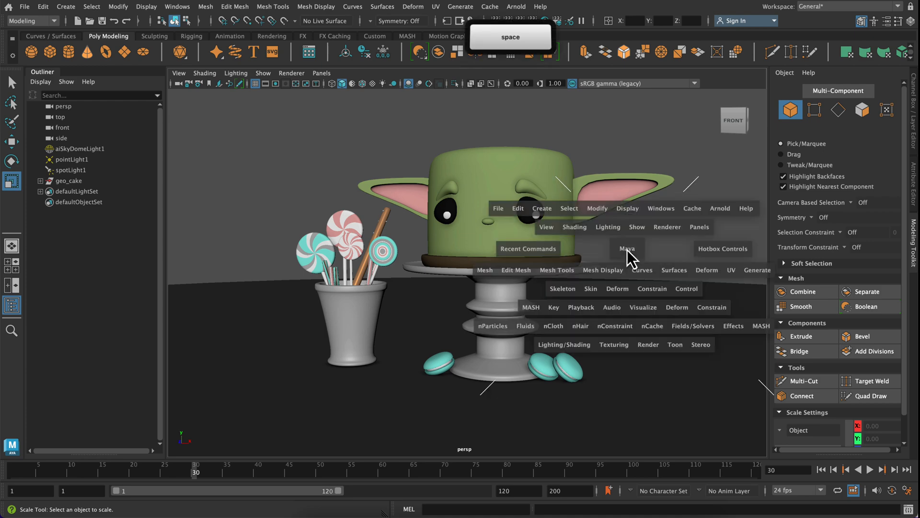
key(space)
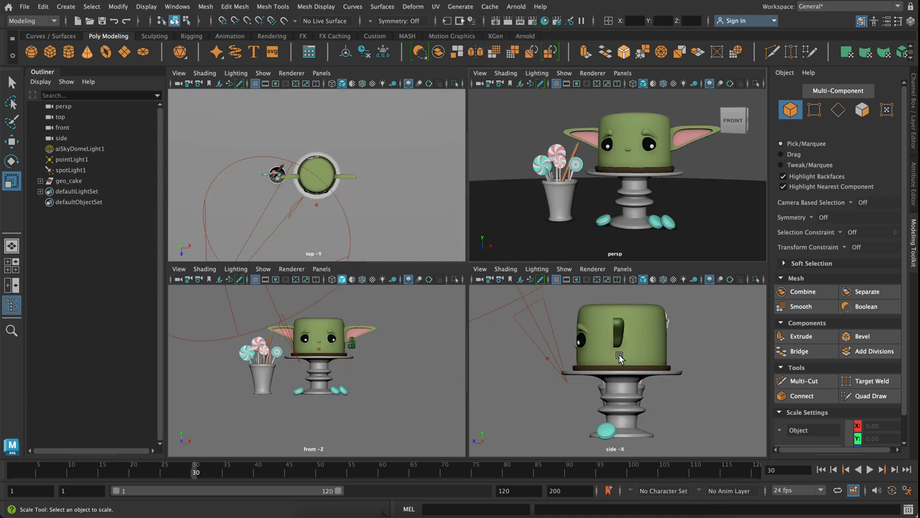
key(space)
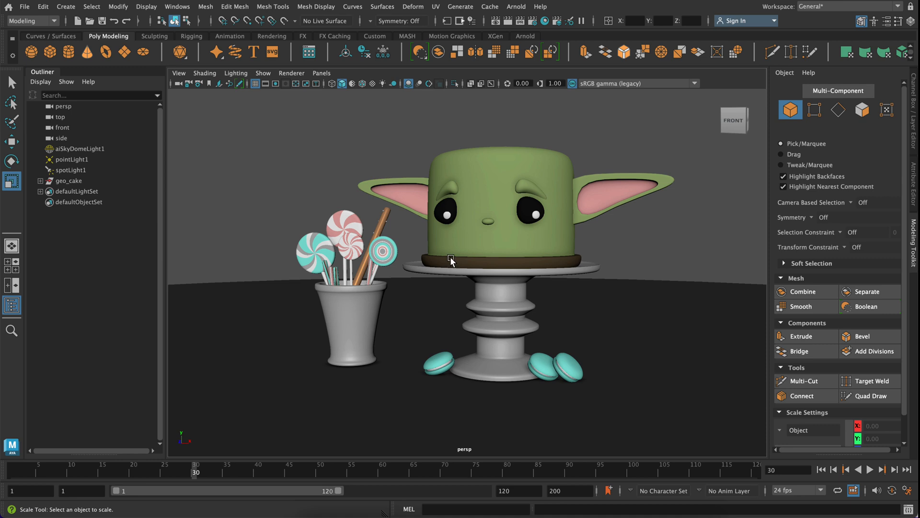
mouse_move(451, 263)
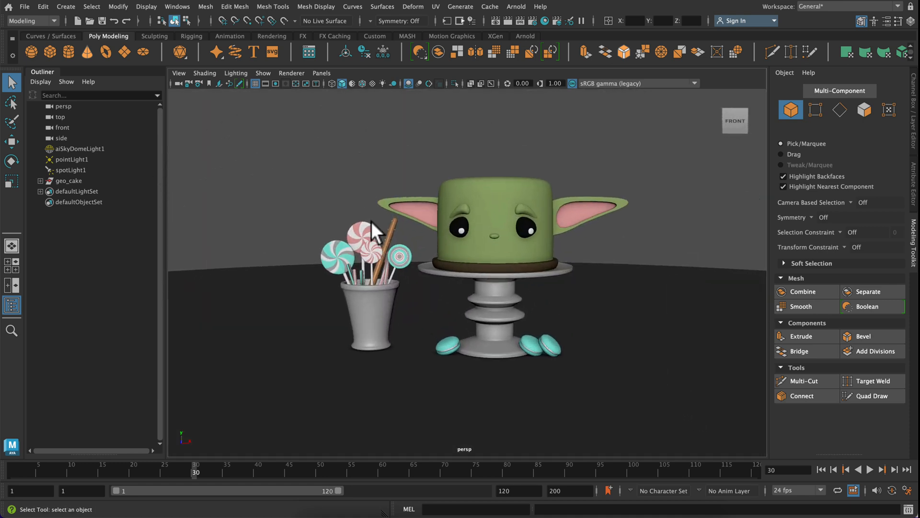
- Create a new Bottom orthographic camera from the maximized top view's Panels menu
key(space)
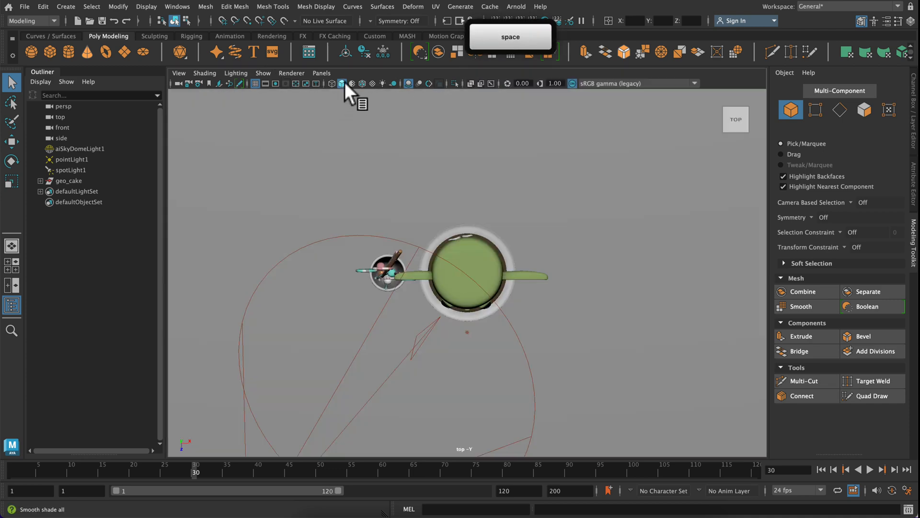
click(321, 73)
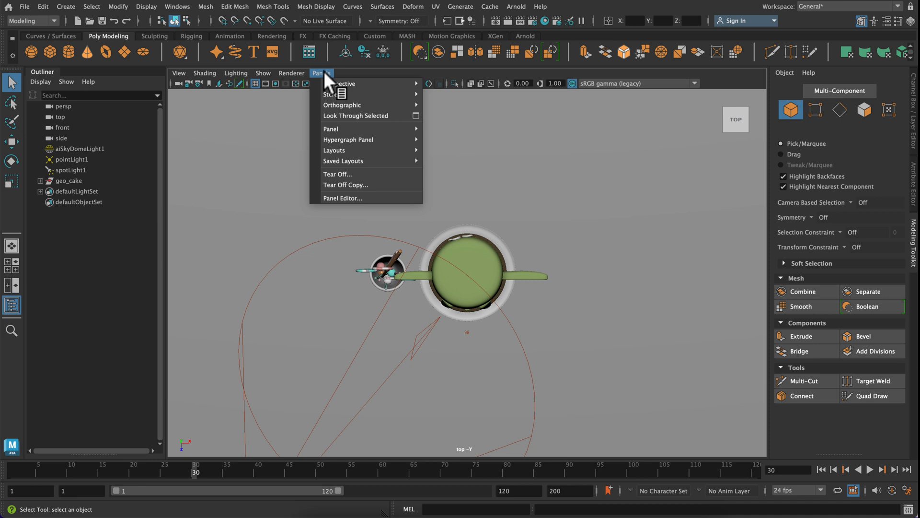
mouse_move(391, 242)
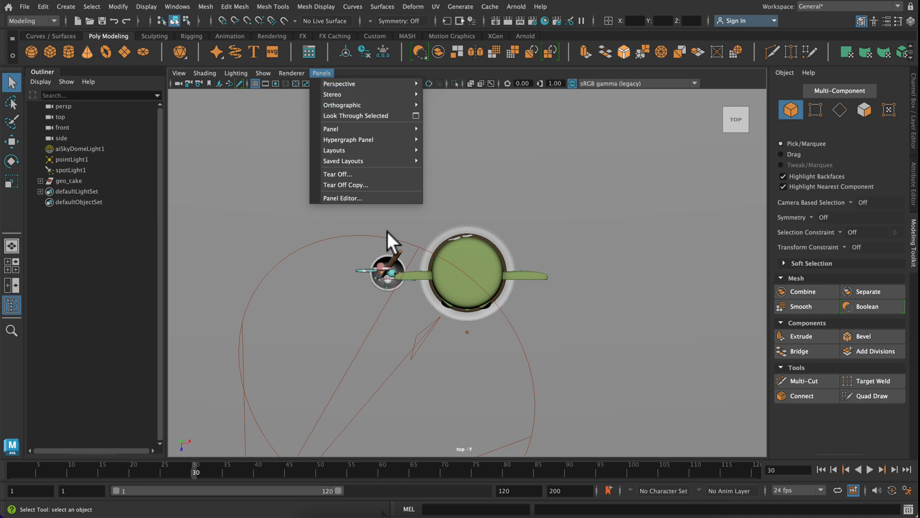
mouse_move(334, 150)
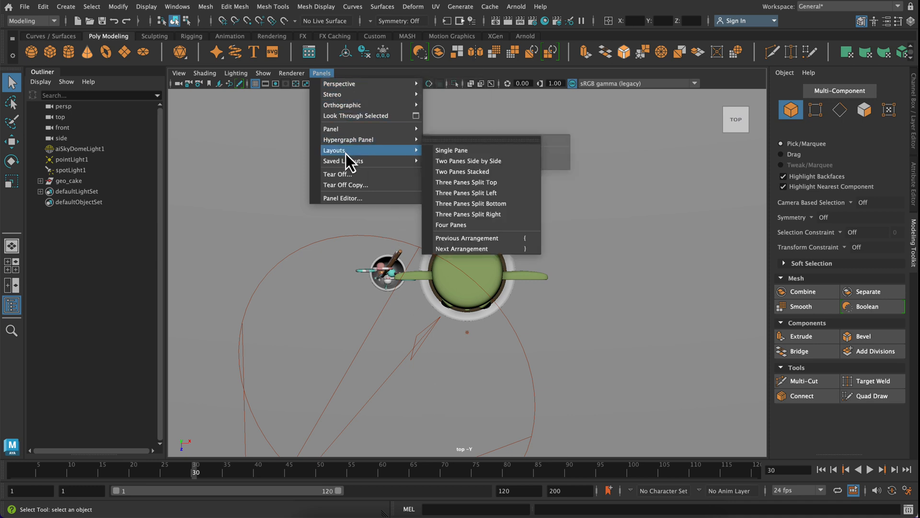
mouse_move(370, 106)
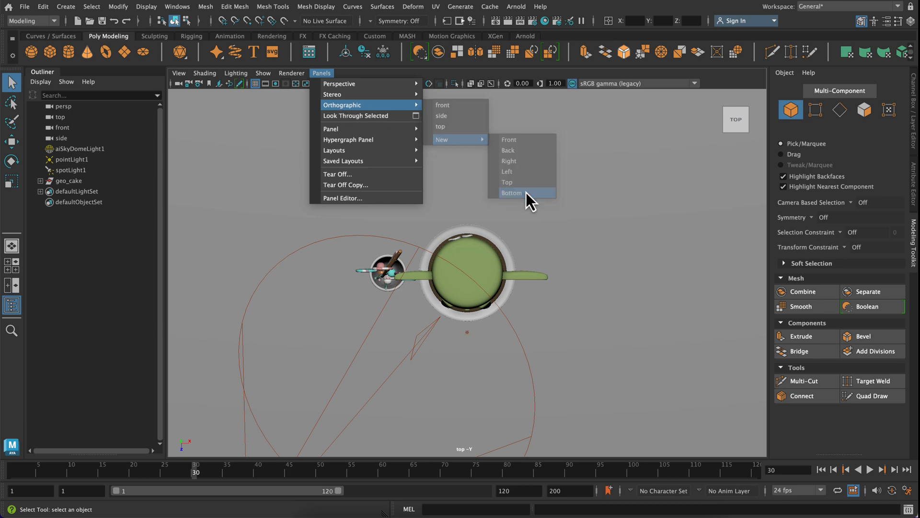
click(511, 193)
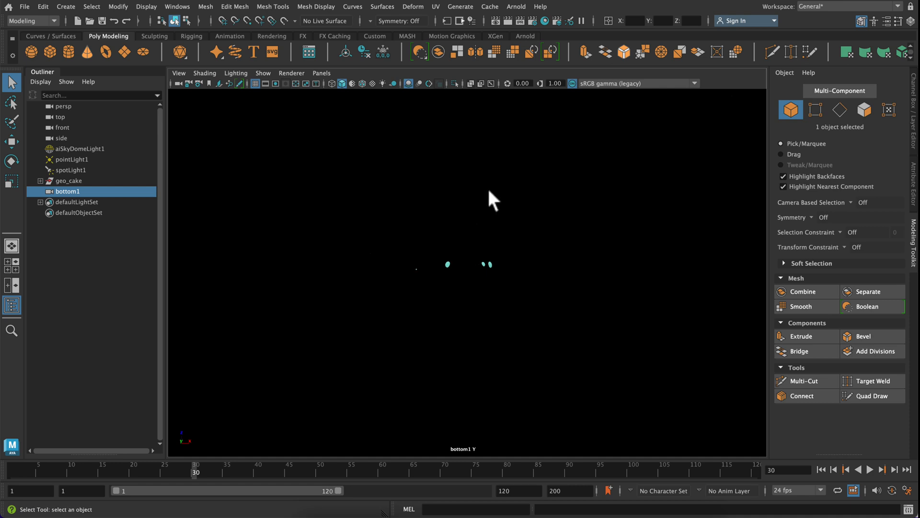
mouse_move(509, 203)
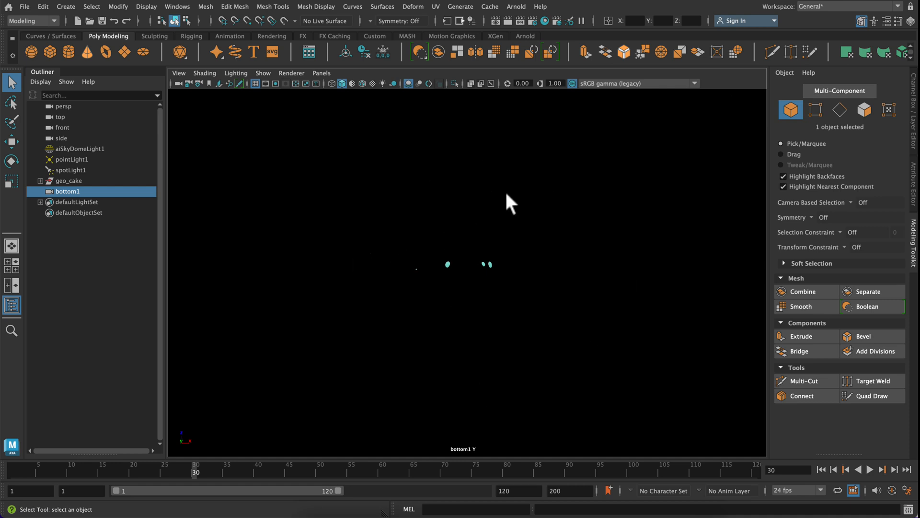
mouse_move(365, 243)
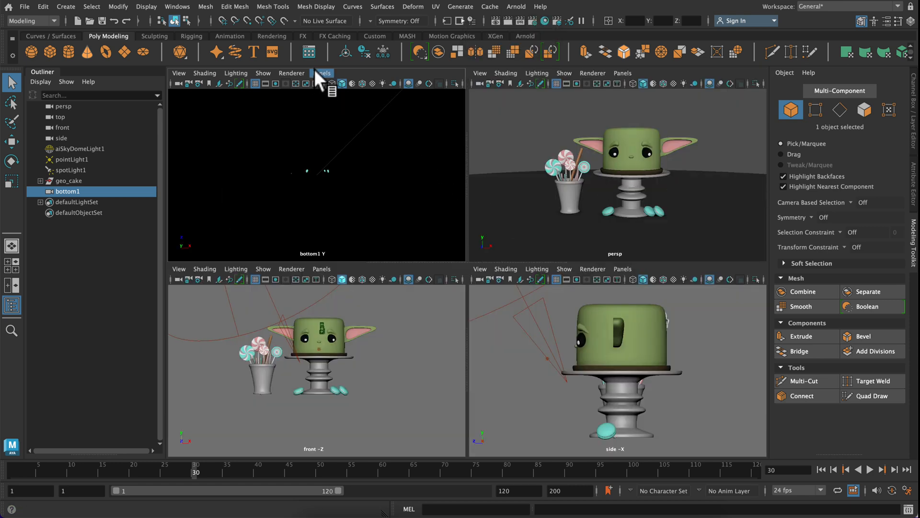
- Switch the bottom1 pane back to the top camera for the standard four-view layout
click(321, 73)
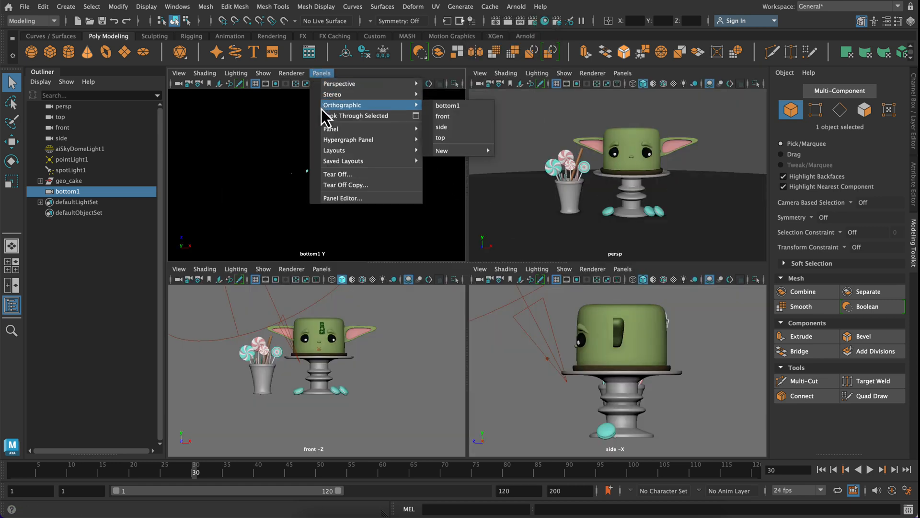
mouse_move(338, 95)
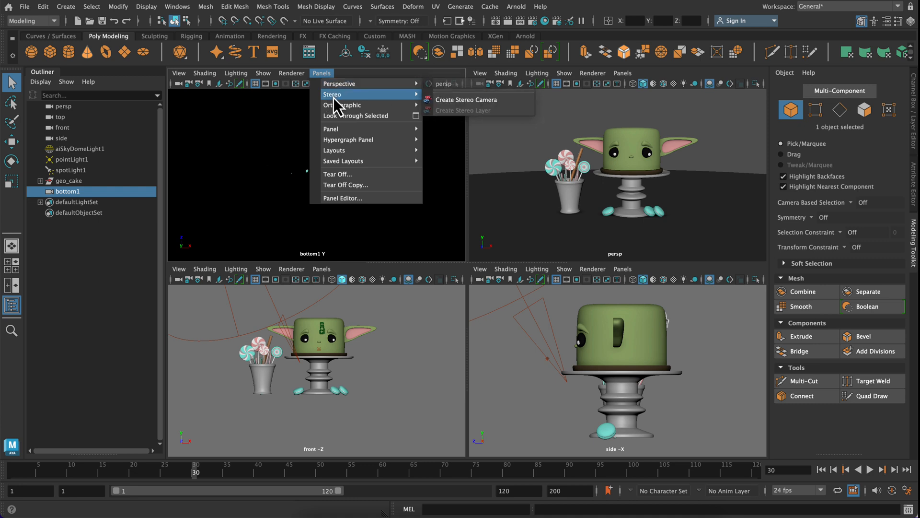
mouse_move(343, 106)
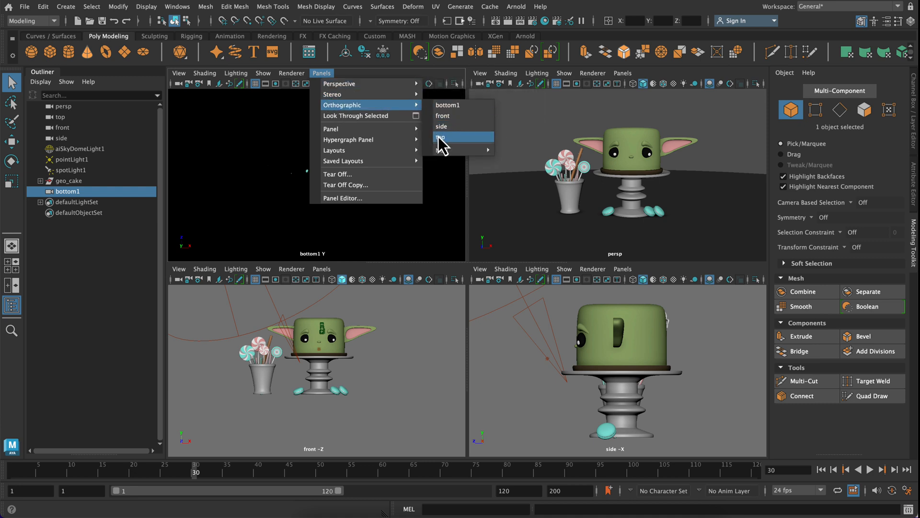
click(441, 137)
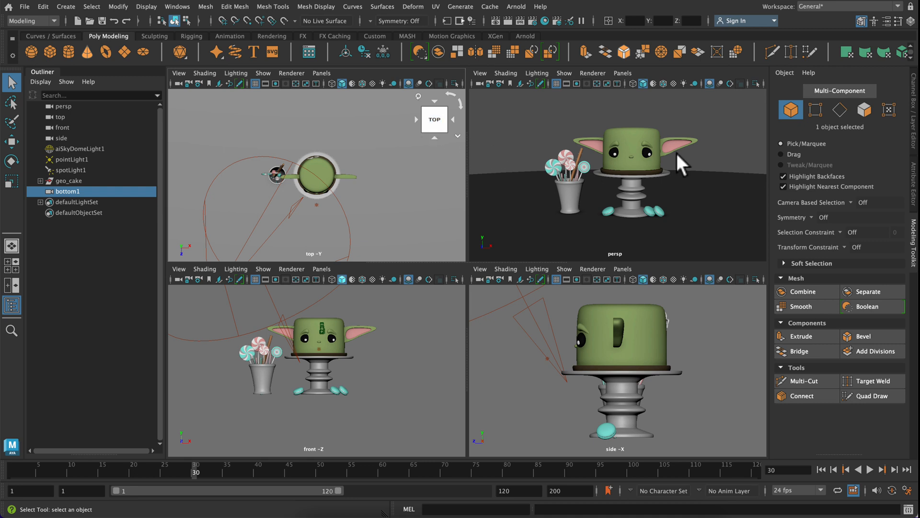
mouse_move(721, 157)
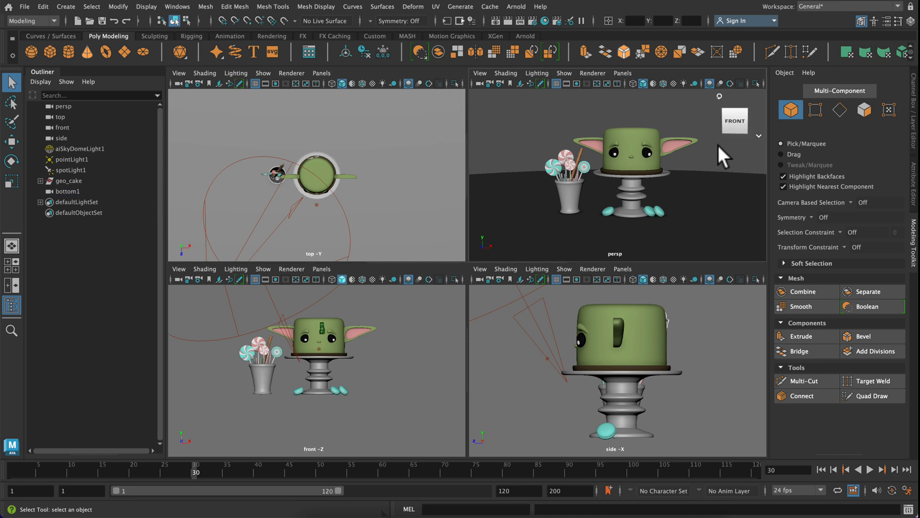
- Maximize the perspective view, clear the selection and select the macarons
key(space)
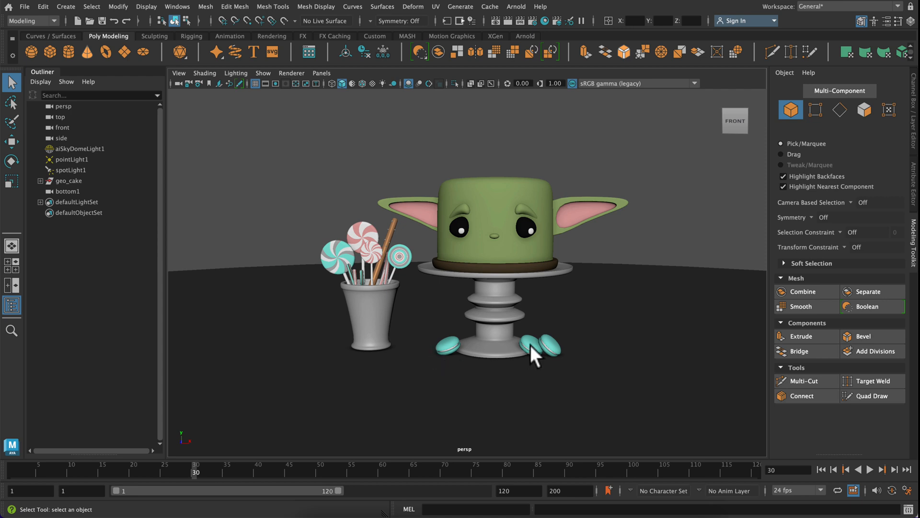
mouse_move(500, 192)
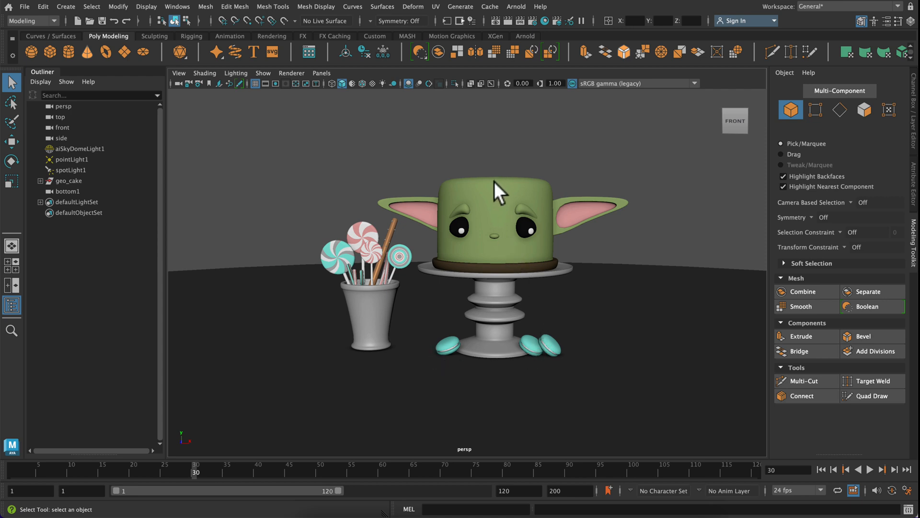
mouse_move(491, 281)
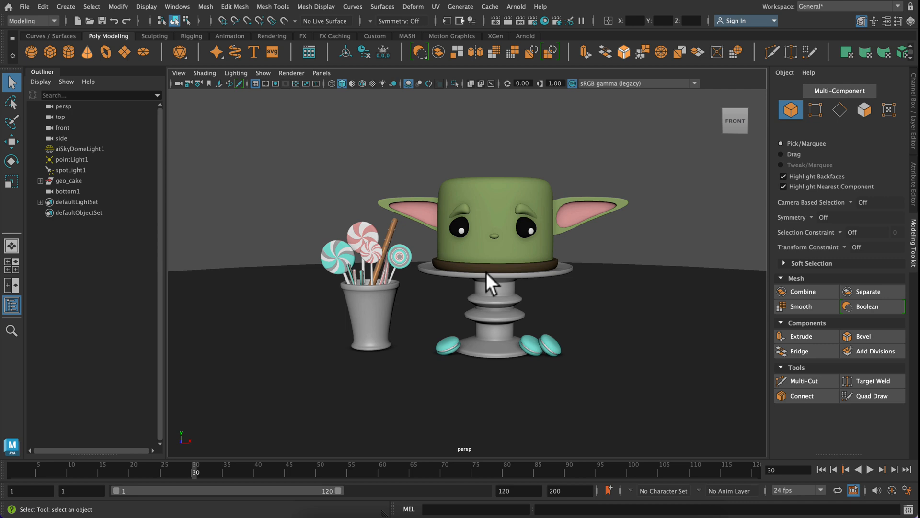
mouse_move(557, 349)
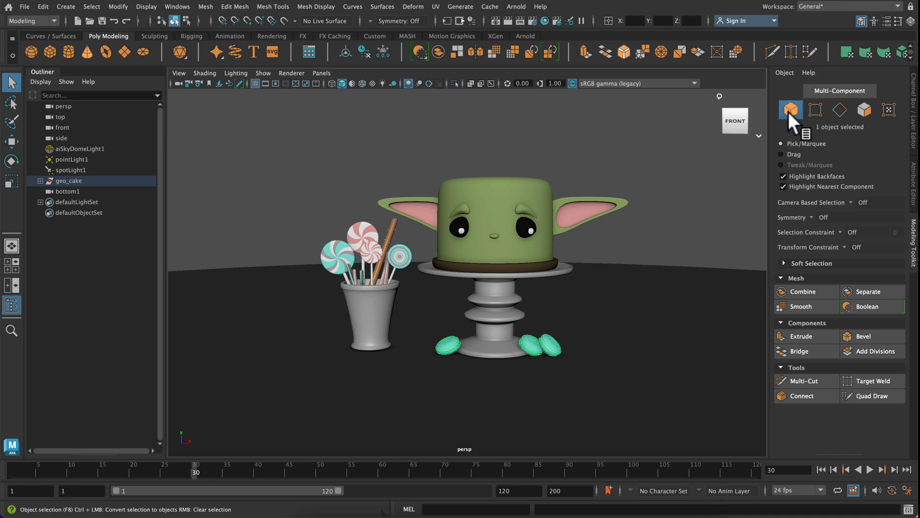
mouse_move(814, 111)
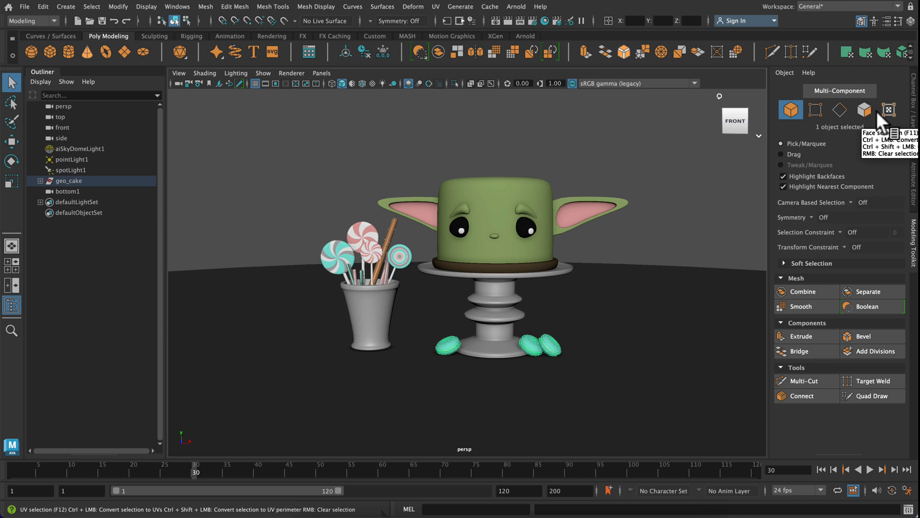
mouse_move(887, 110)
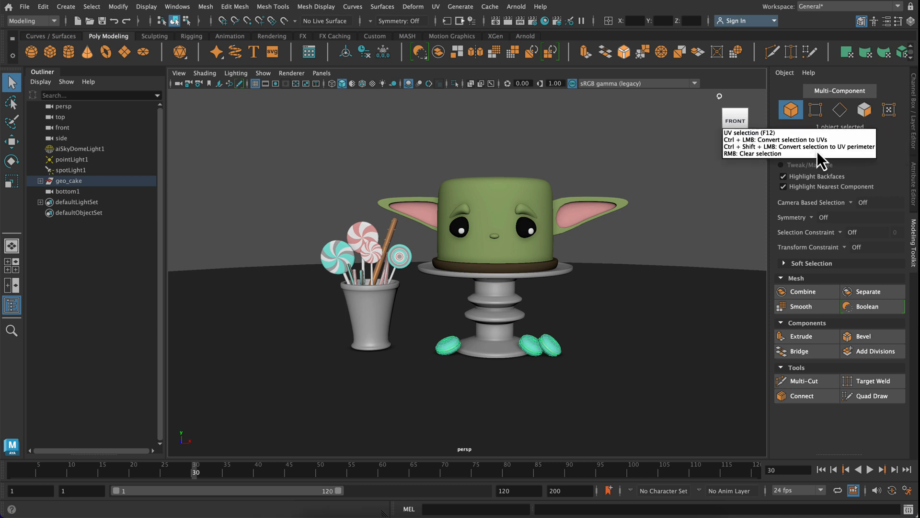
click(512, 362)
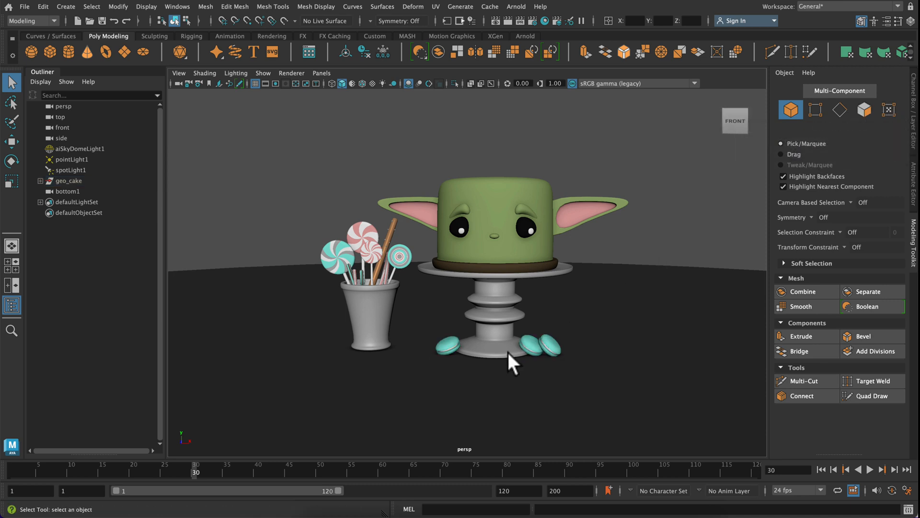
click(539, 343)
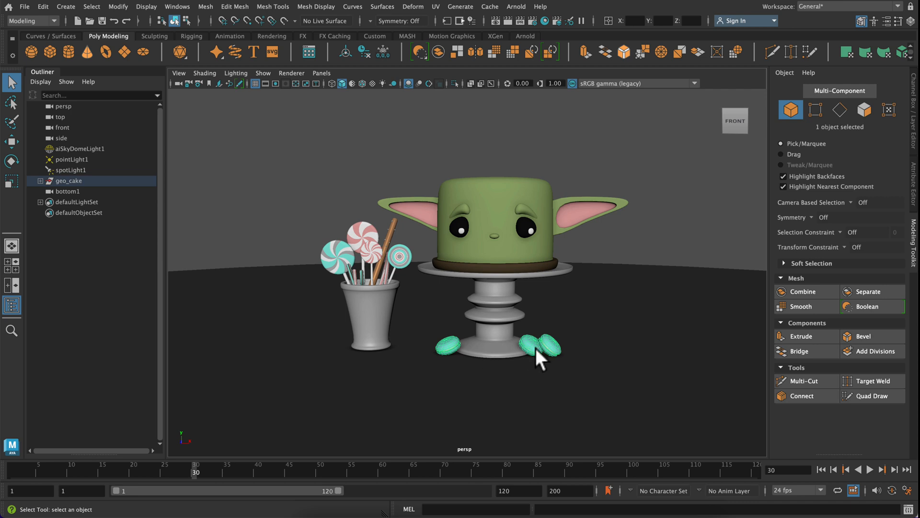
mouse_move(503, 355)
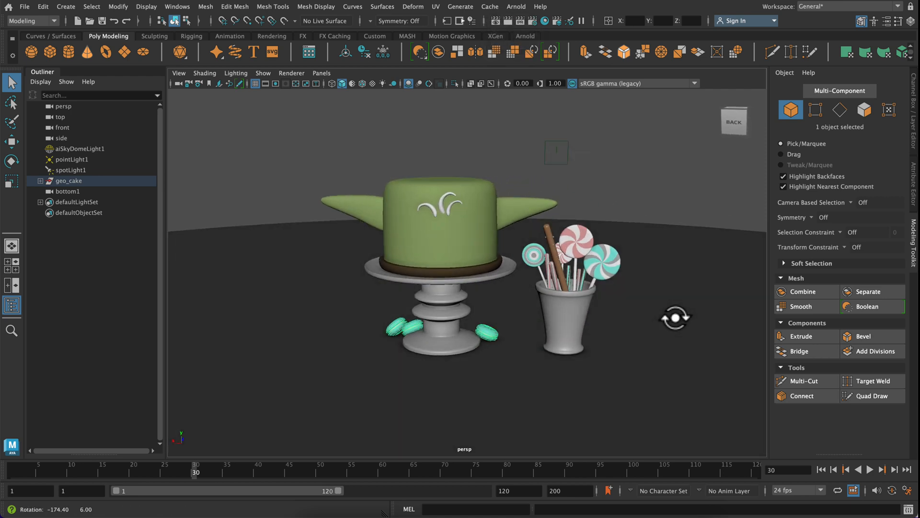
- Shift-select the macarons around the base of the cake stand
click(432, 208)
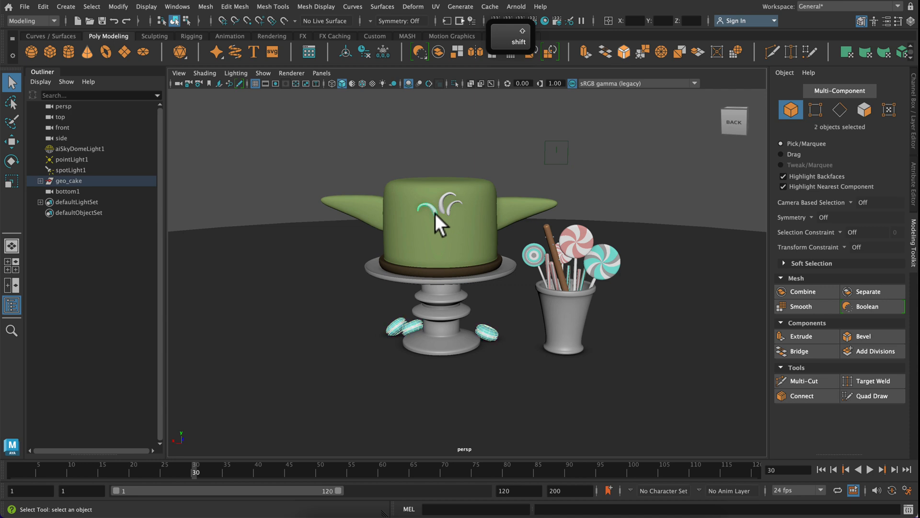
click(437, 213)
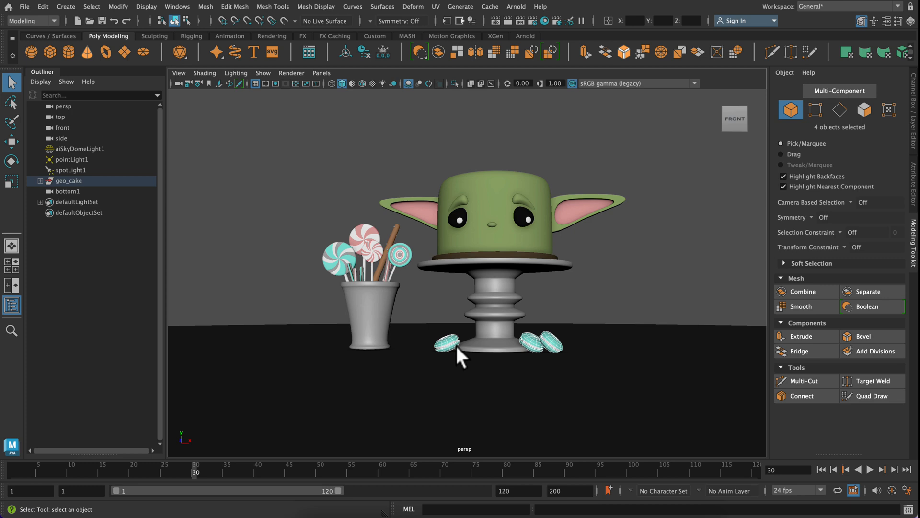
mouse_move(584, 348)
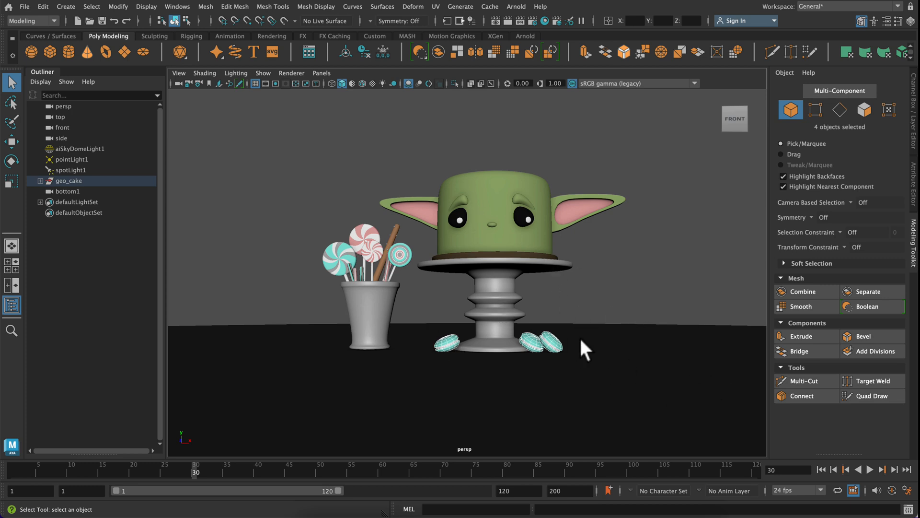
mouse_move(620, 299)
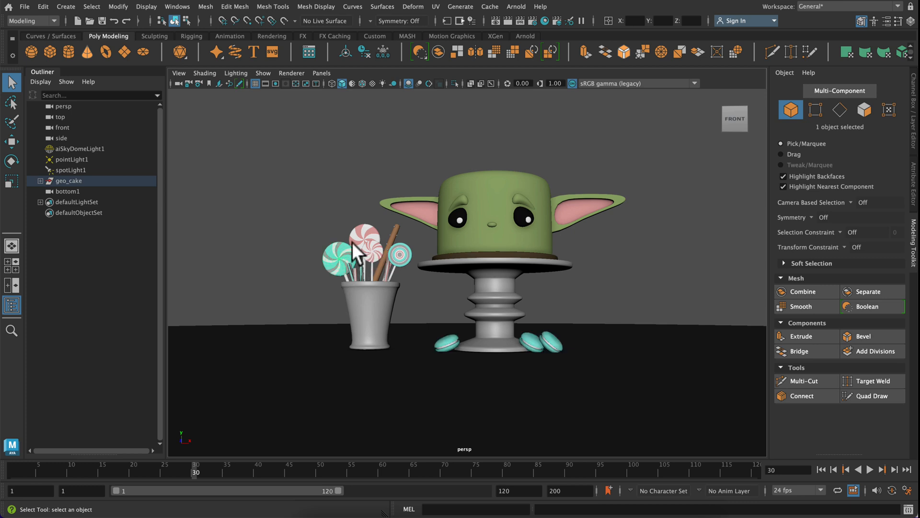
mouse_move(202, 458)
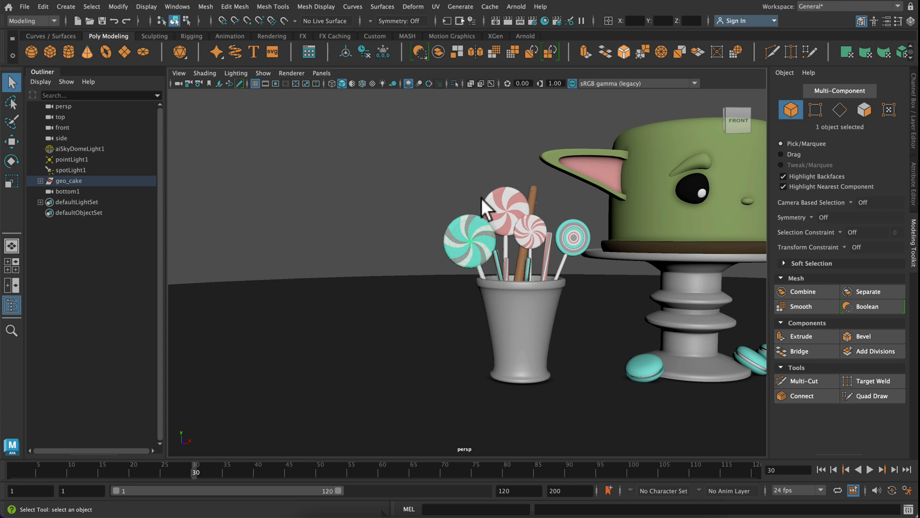
- Select the lollipop heads, enlarge the teal candy and move it to the left end of the row
click(575, 237)
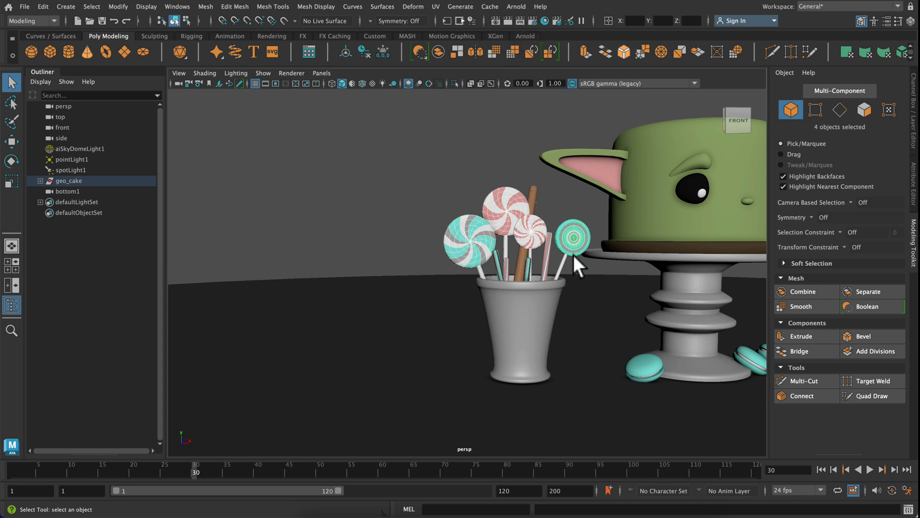
mouse_move(499, 226)
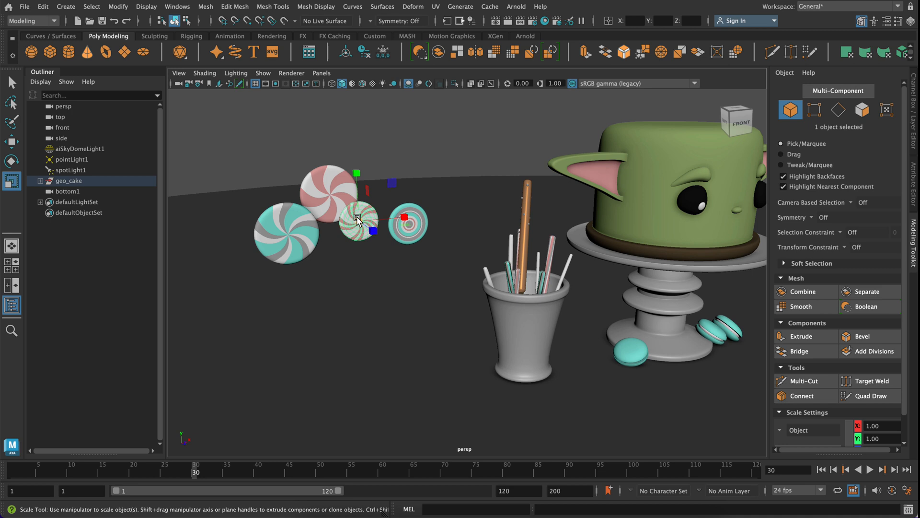
drag(359, 221, 371, 228)
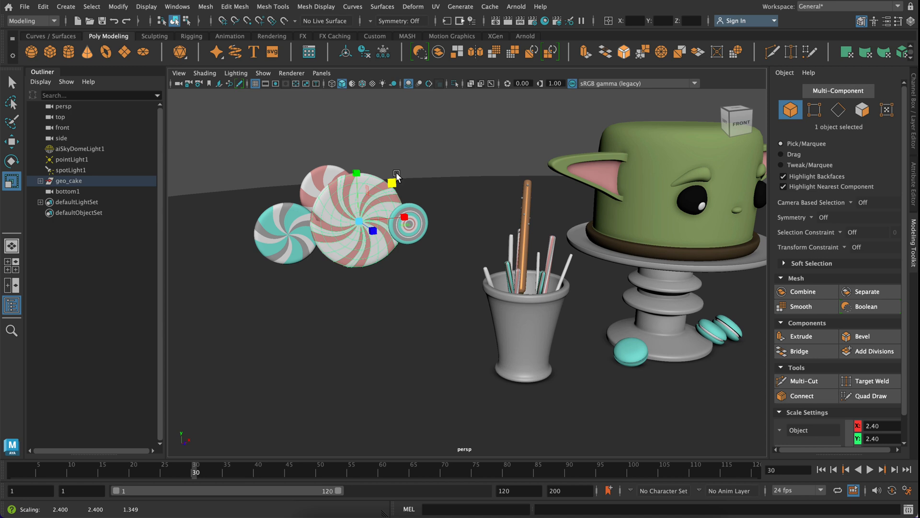
key(cmd+z)
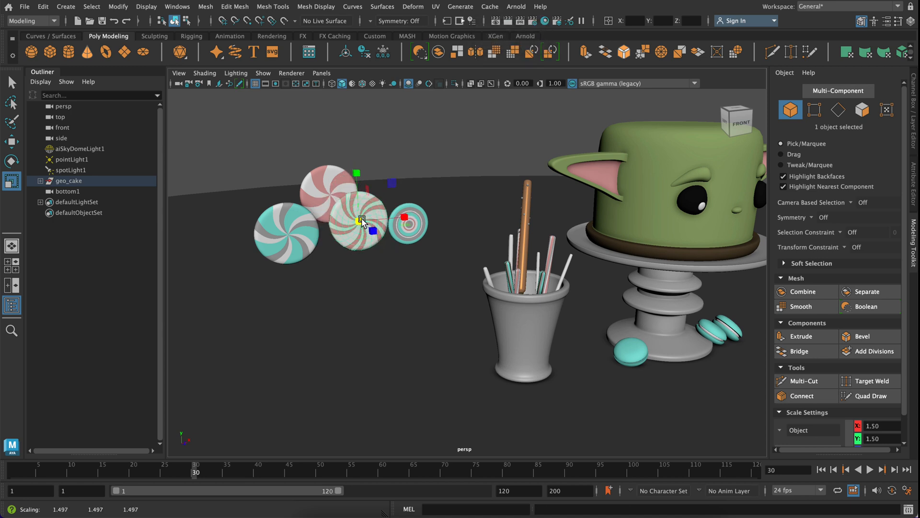
drag(361, 221, 411, 223)
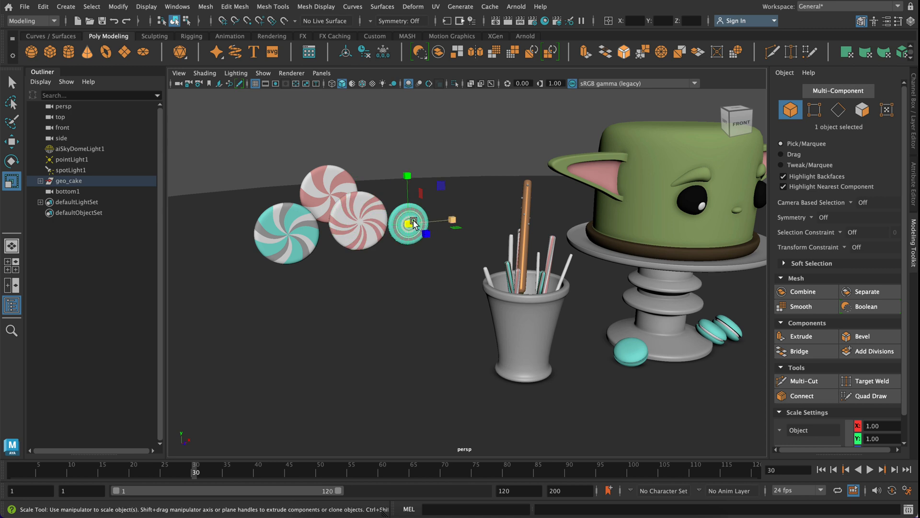
drag(410, 222, 424, 229)
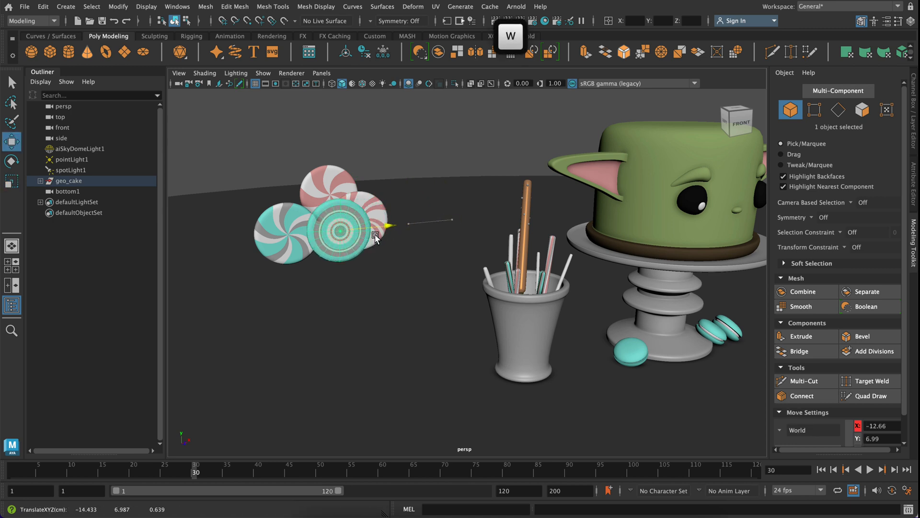
drag(375, 238, 296, 241)
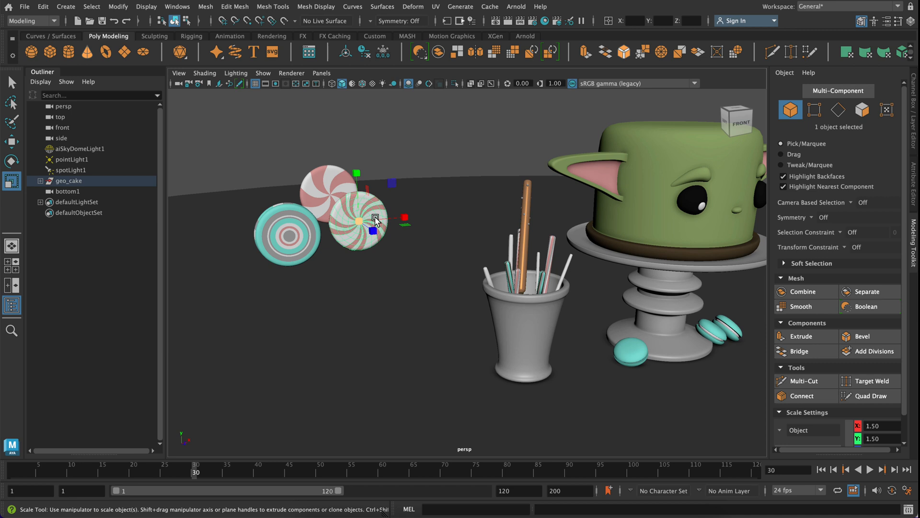
- Resize and reposition the pink candy into the row with the Move and Scale tools
key(w)
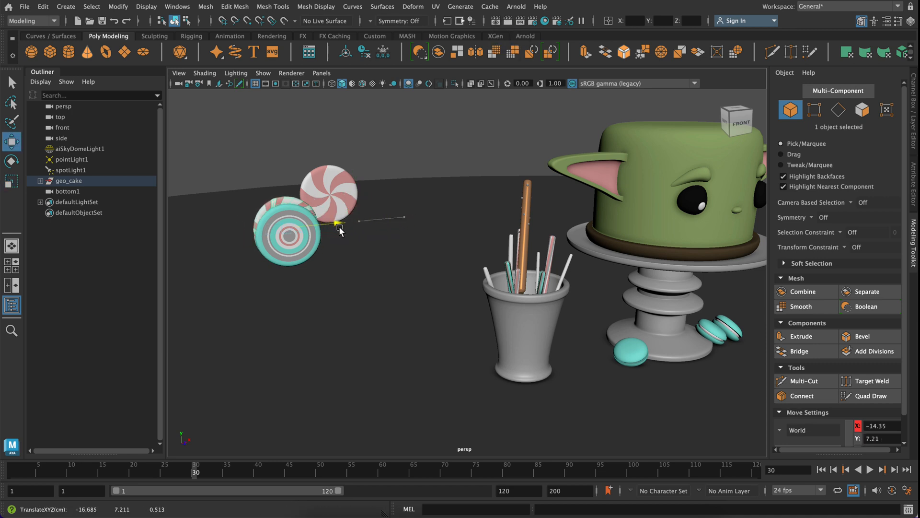
key(r)
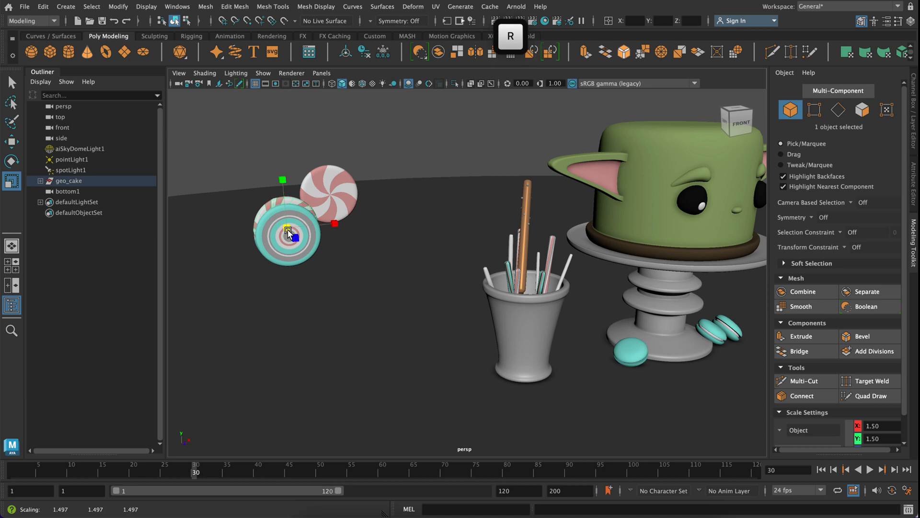
key(w)
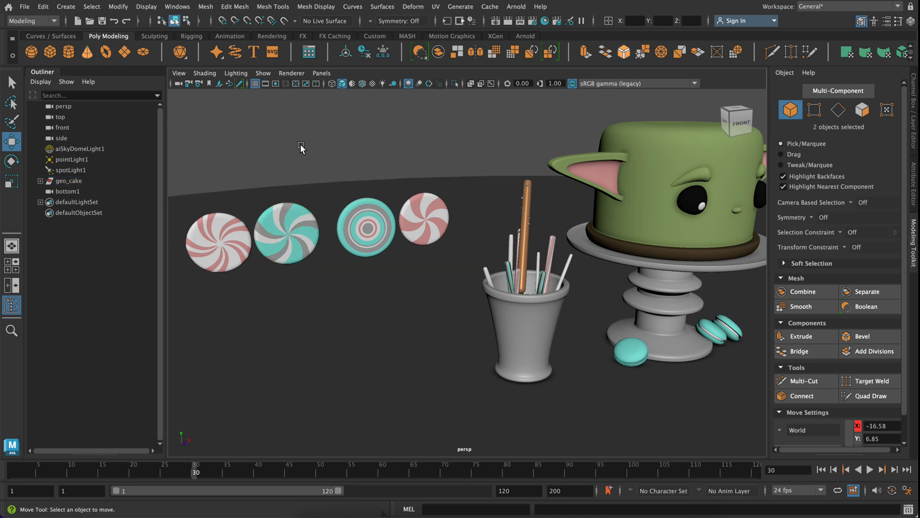
- Rotate the teal swirl candy and nudge the leftmost pink candy so the row sits evenly
click(287, 237)
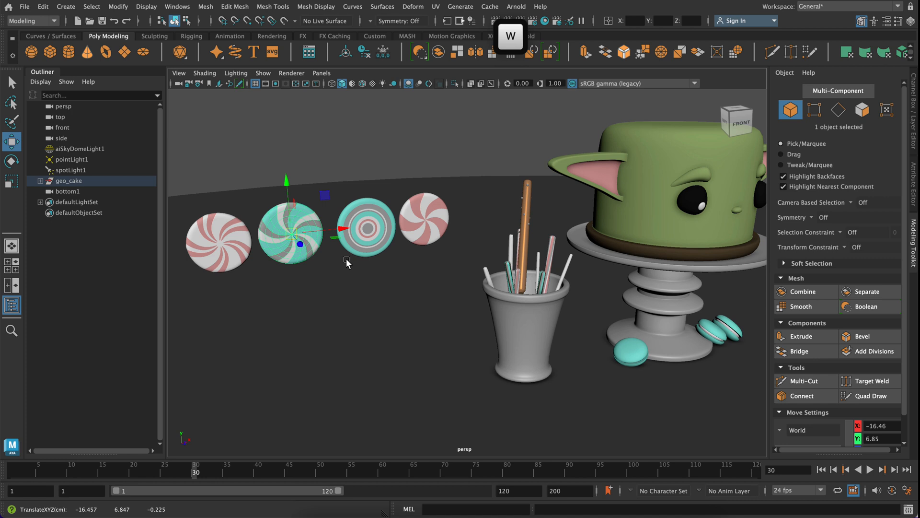
key(e)
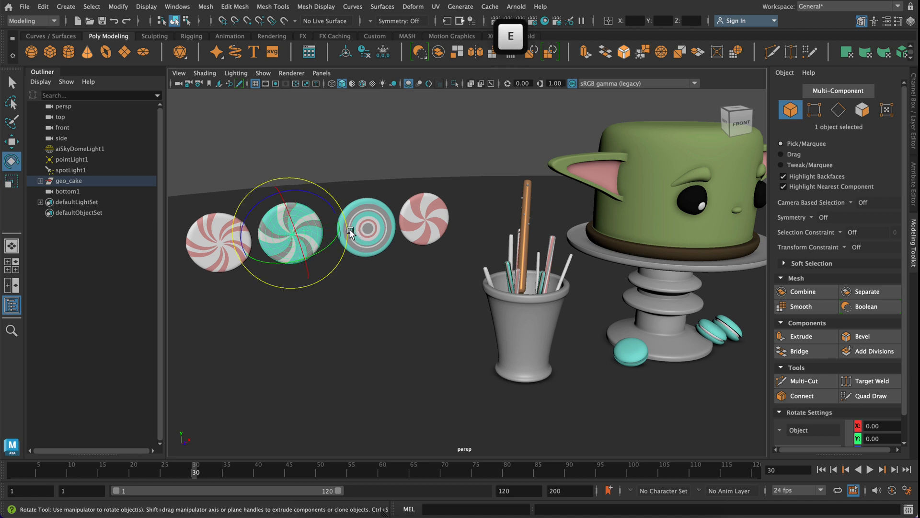
key(q)
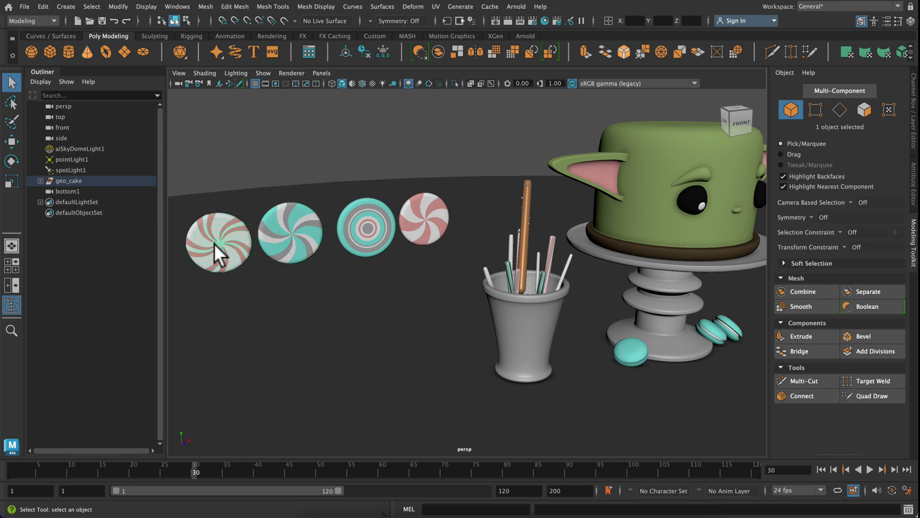
key(w)
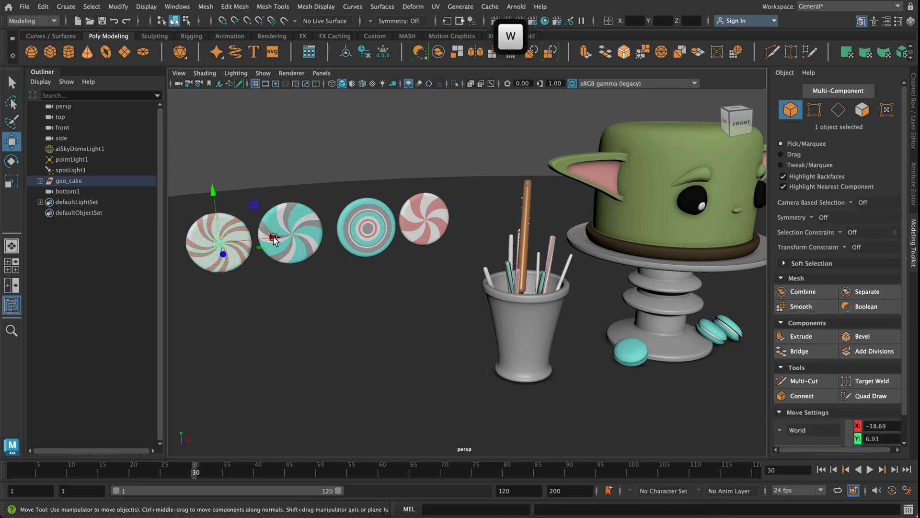
key(r)
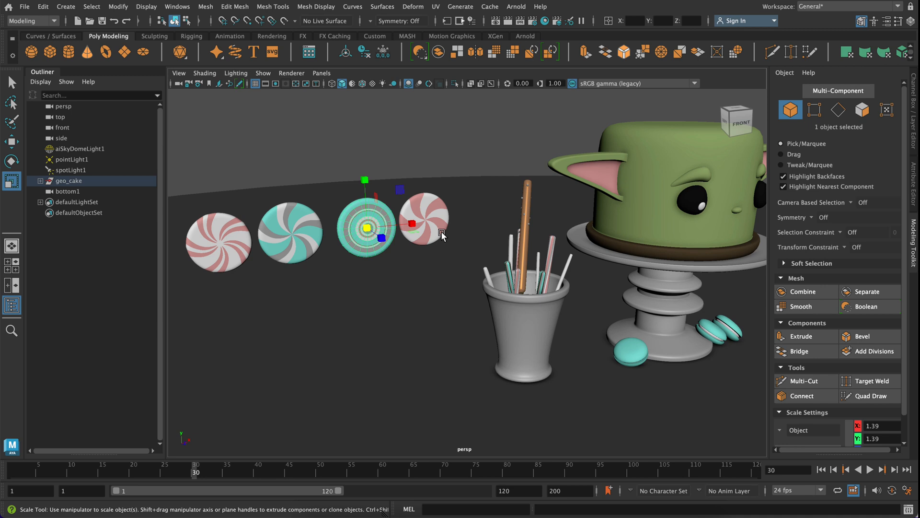
mouse_move(616, 315)
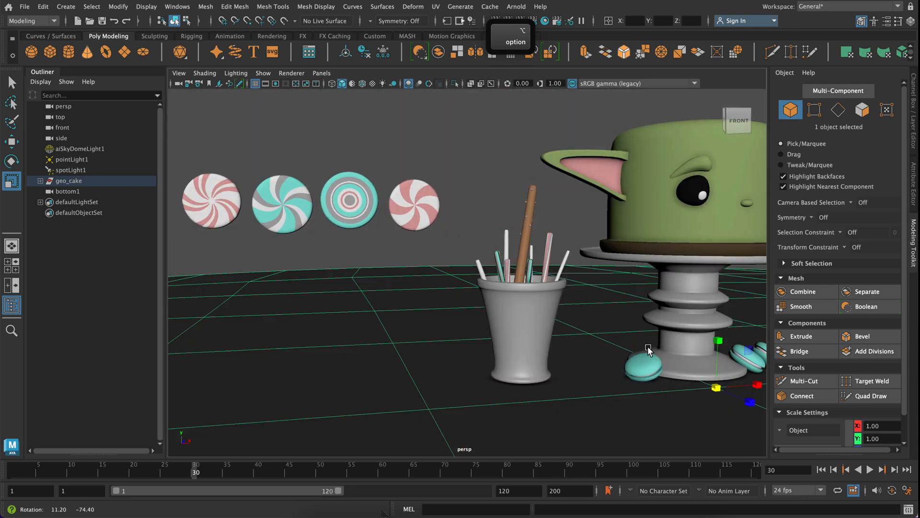
mouse_move(610, 317)
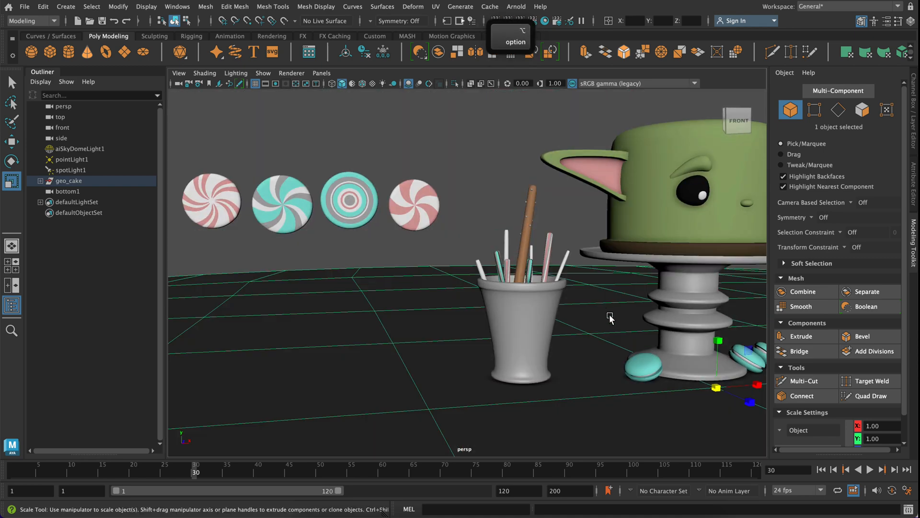
drag(611, 318, 498, 363)
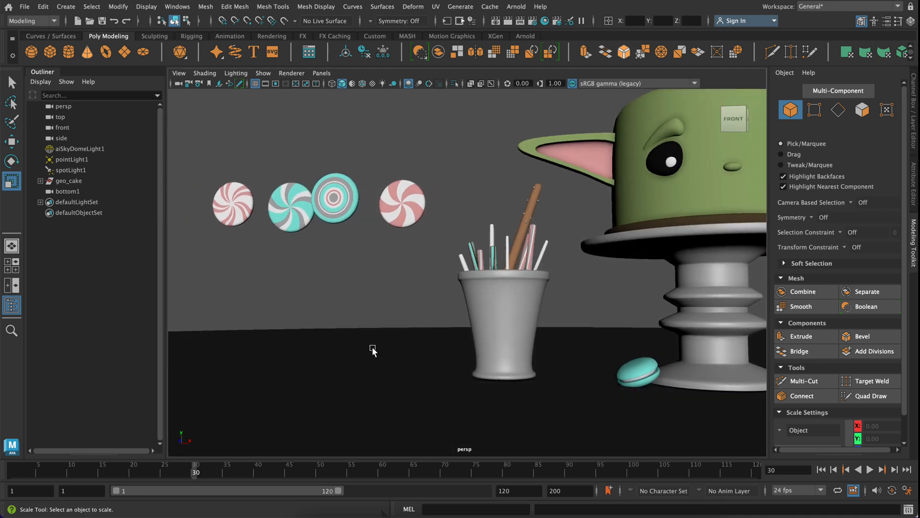
mouse_move(410, 360)
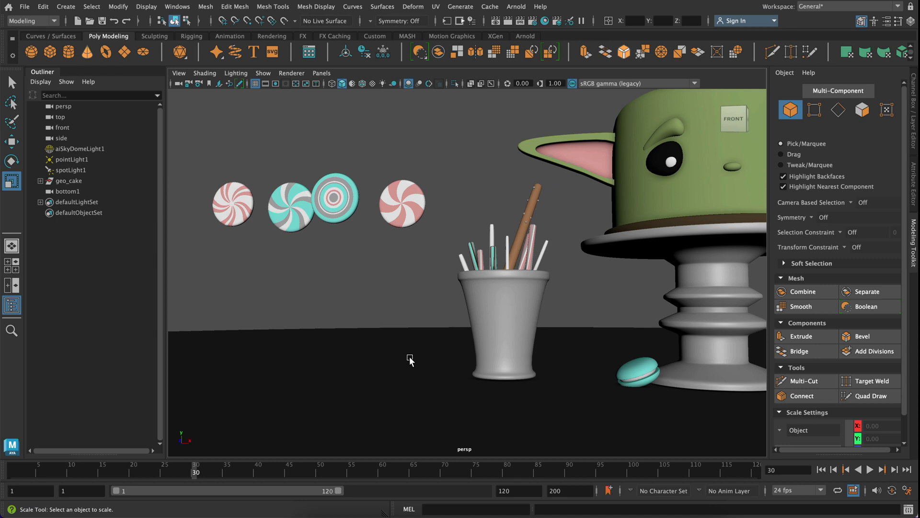
mouse_move(491, 318)
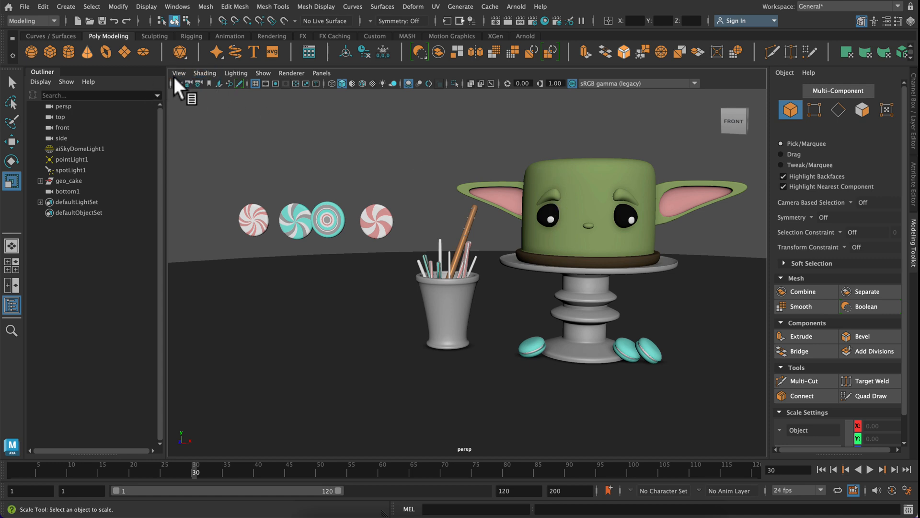
- Toggle Wireframe on Shaded on and back off in the perspective panel's Shading menu
click(179, 73)
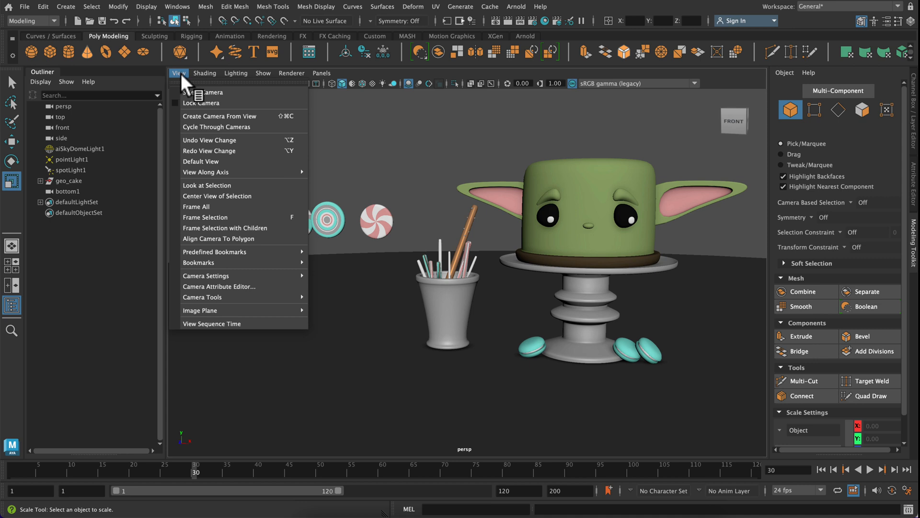
click(204, 72)
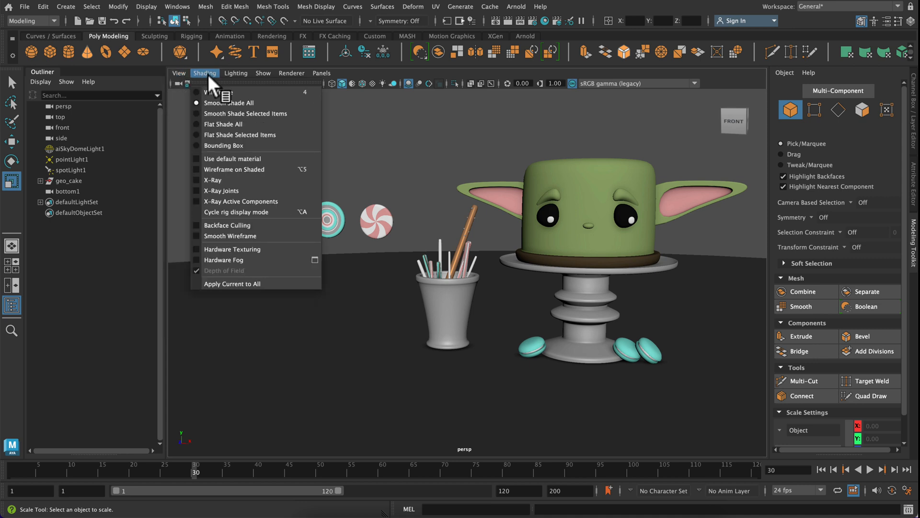
mouse_move(224, 145)
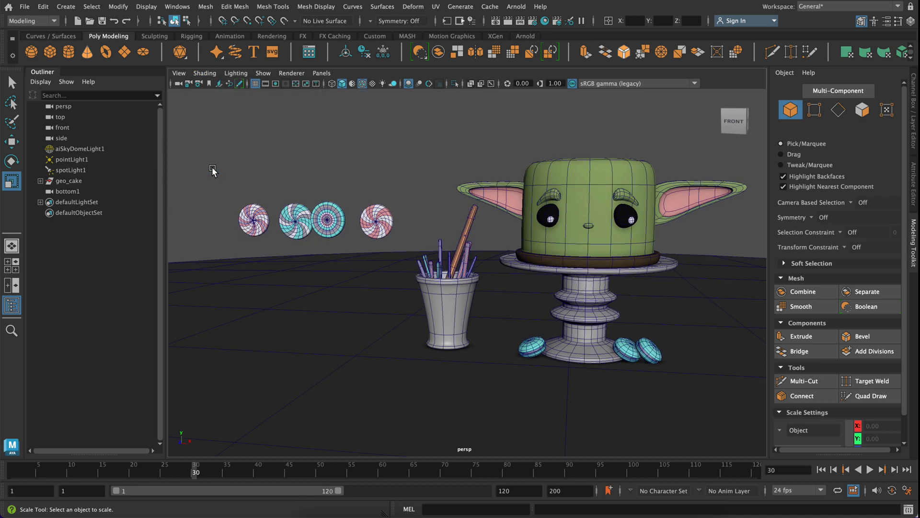
mouse_move(426, 194)
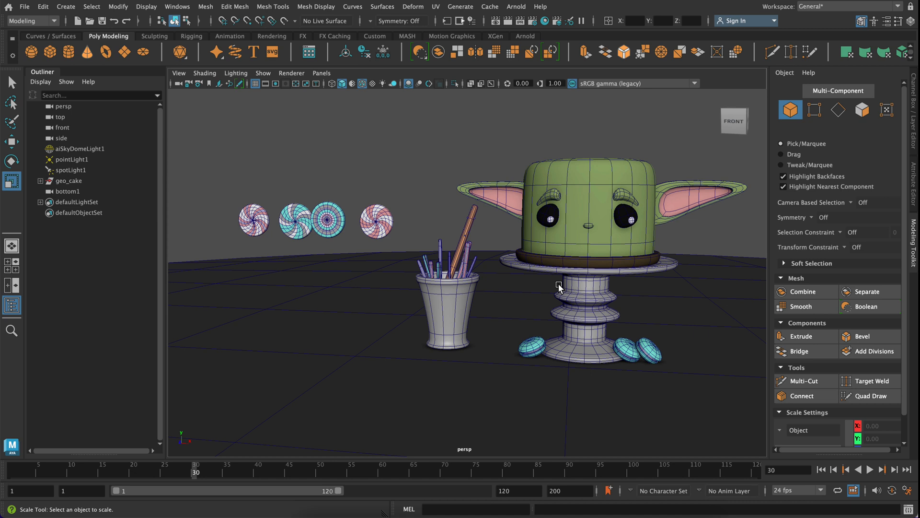
mouse_move(373, 177)
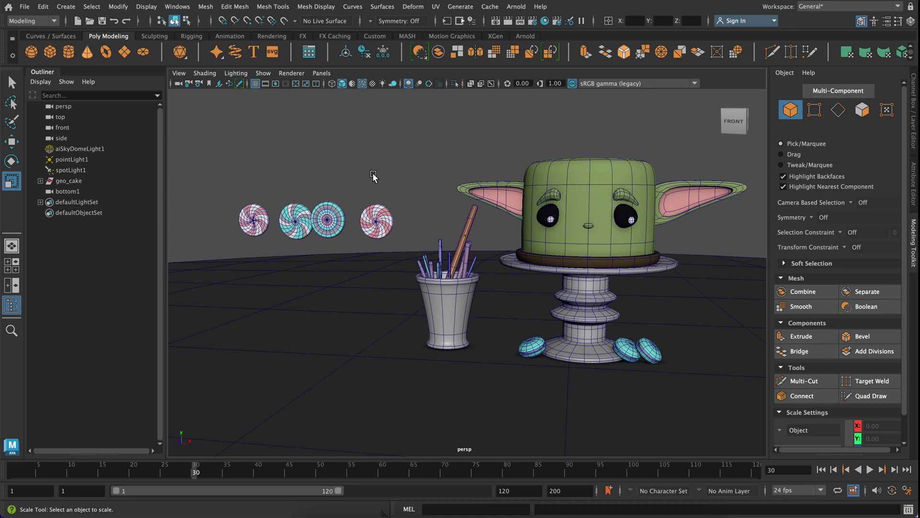
mouse_move(353, 265)
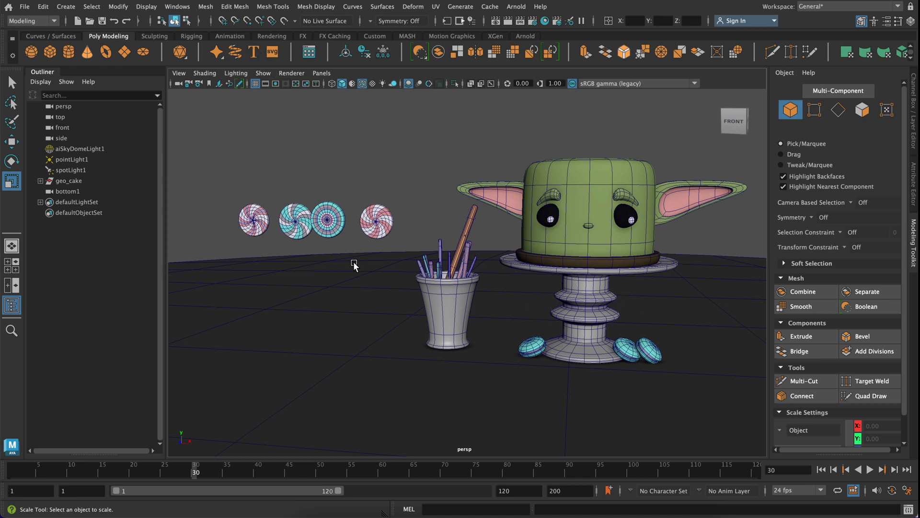
click(205, 73)
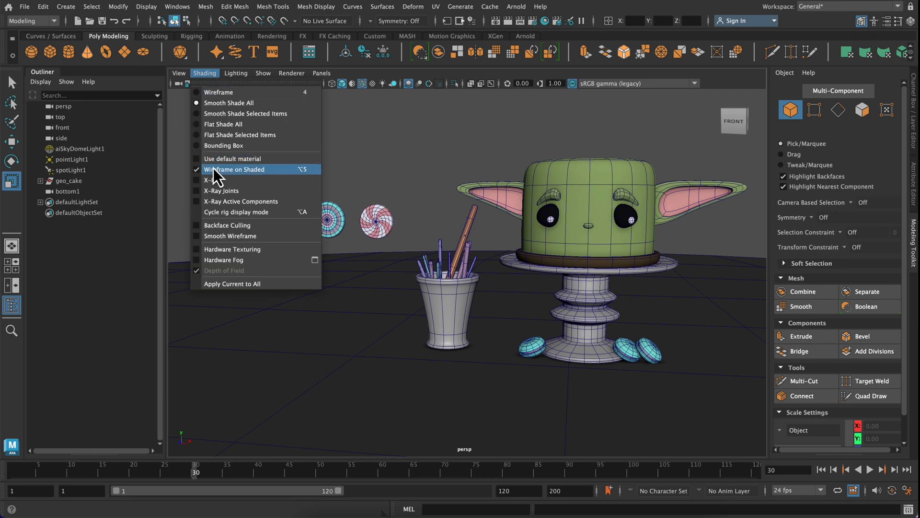
key(space)
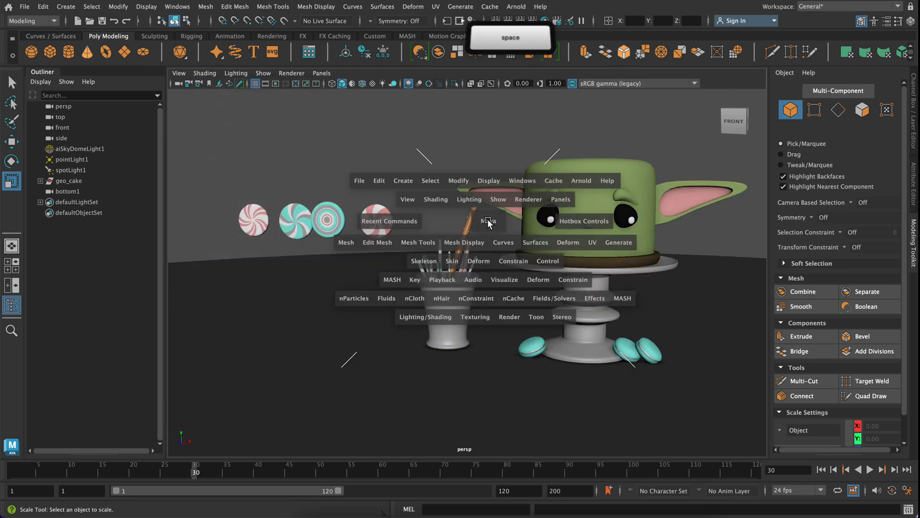
- Set the top view to plain Wireframe shading and return to the four-view layout
key(space)
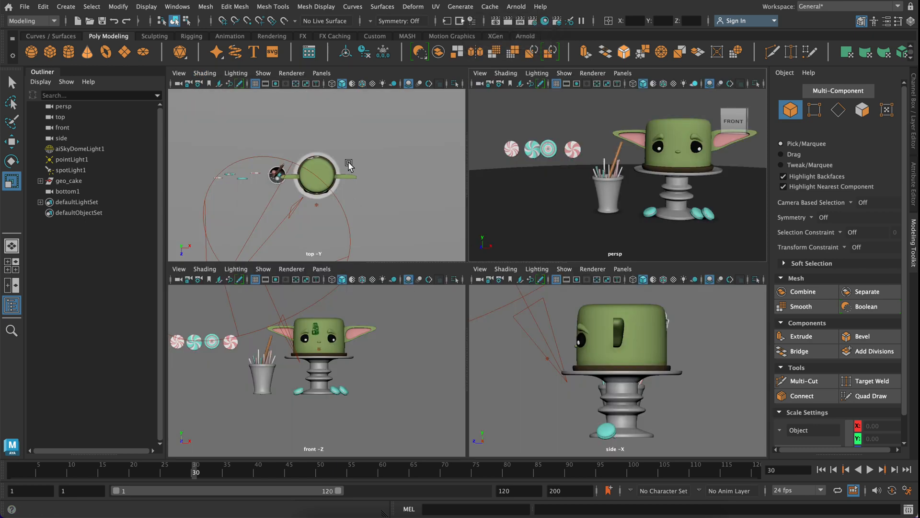
key(space)
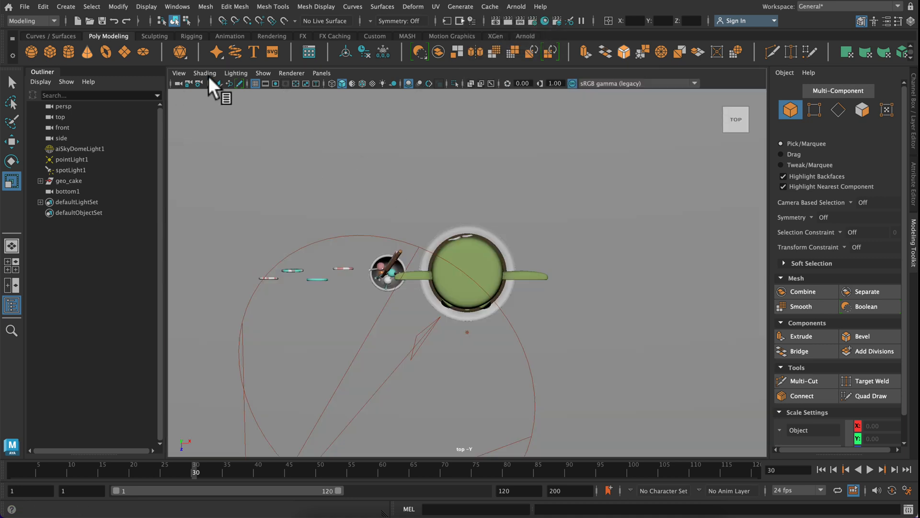
click(205, 73)
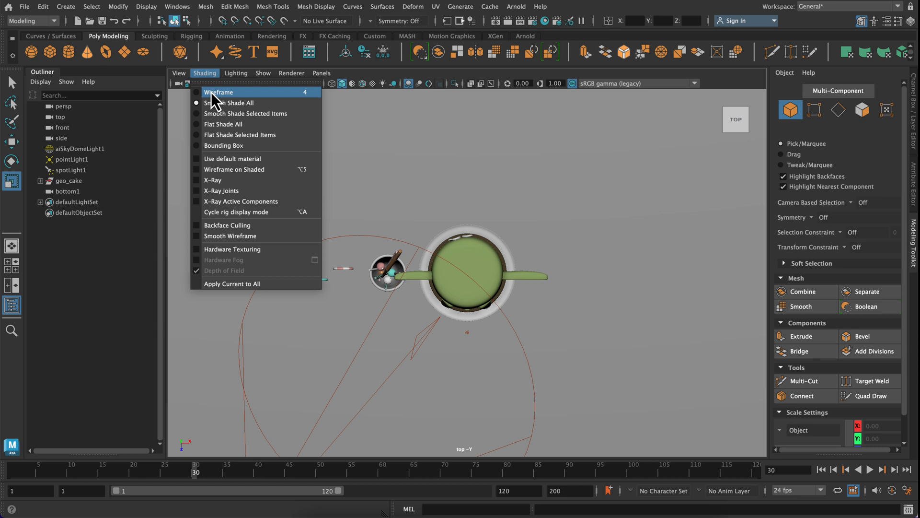
click(219, 92)
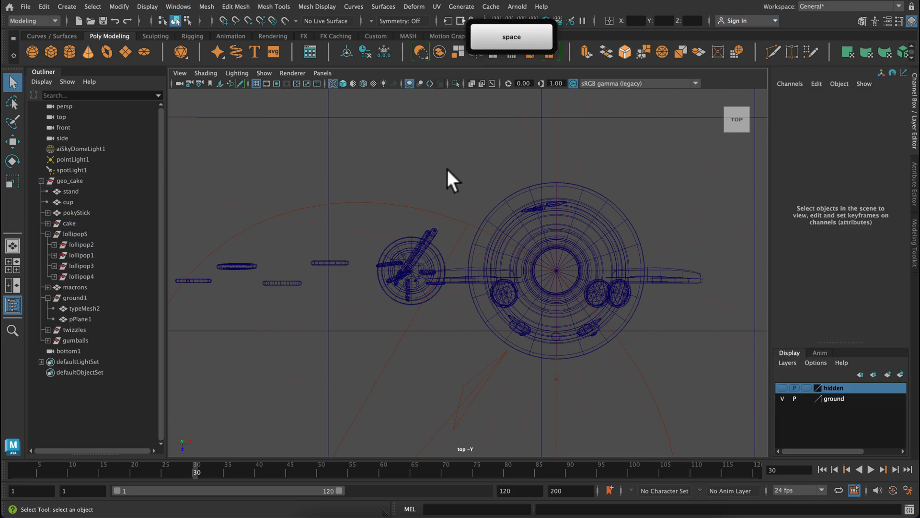
key(space)
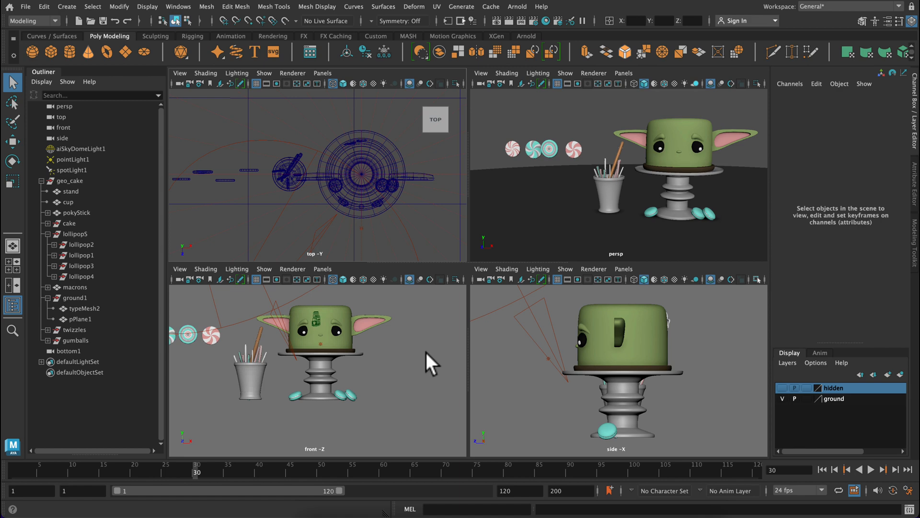
- Turn on X-Ray shading in the front view and return to the four-view layout
key(space)
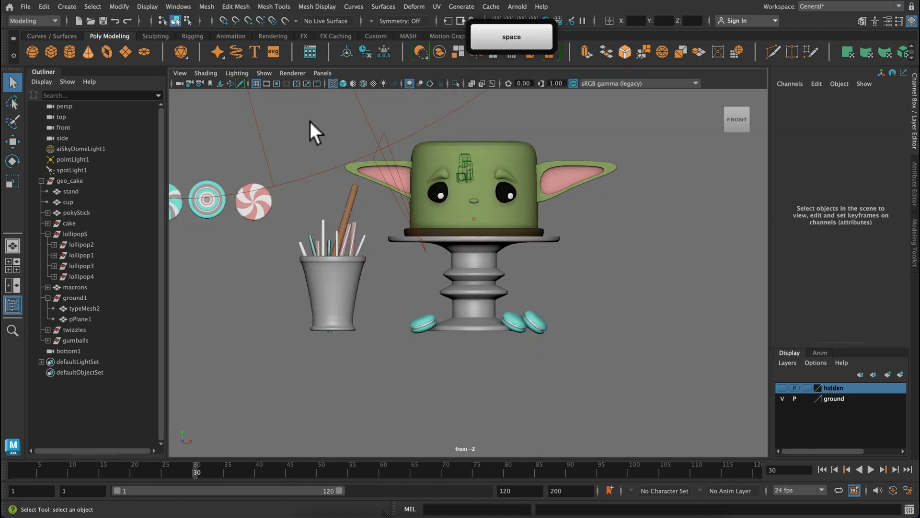
click(205, 72)
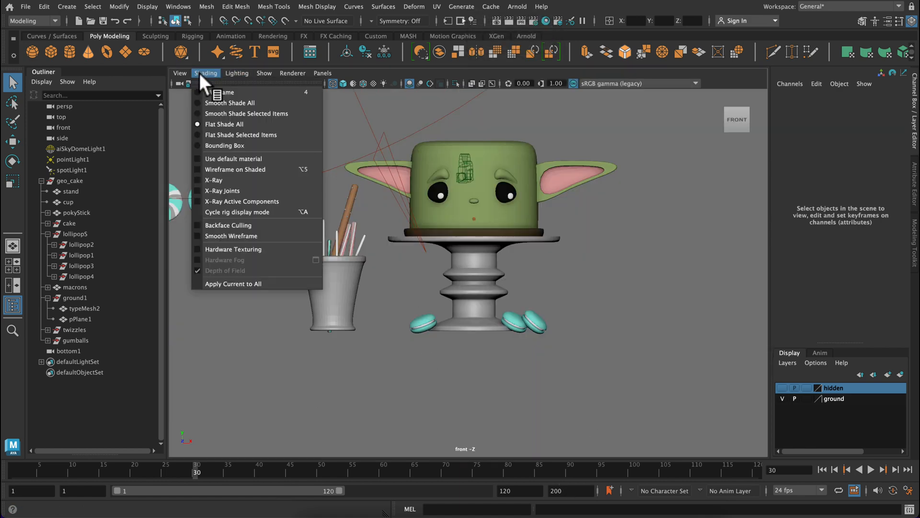
mouse_move(213, 179)
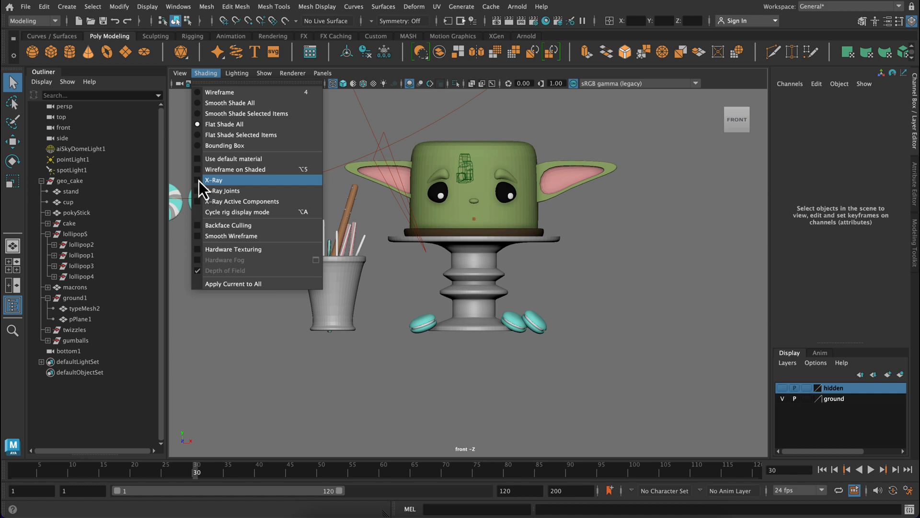
click(214, 179)
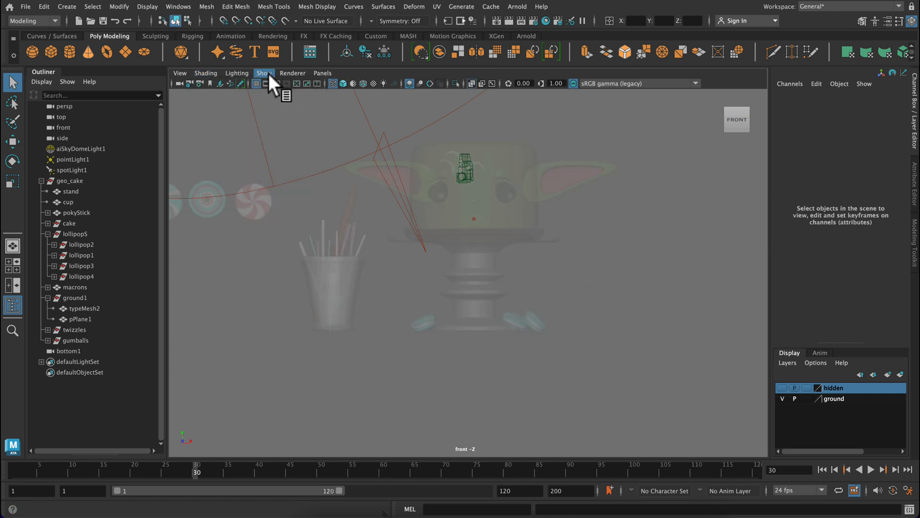
click(265, 73)
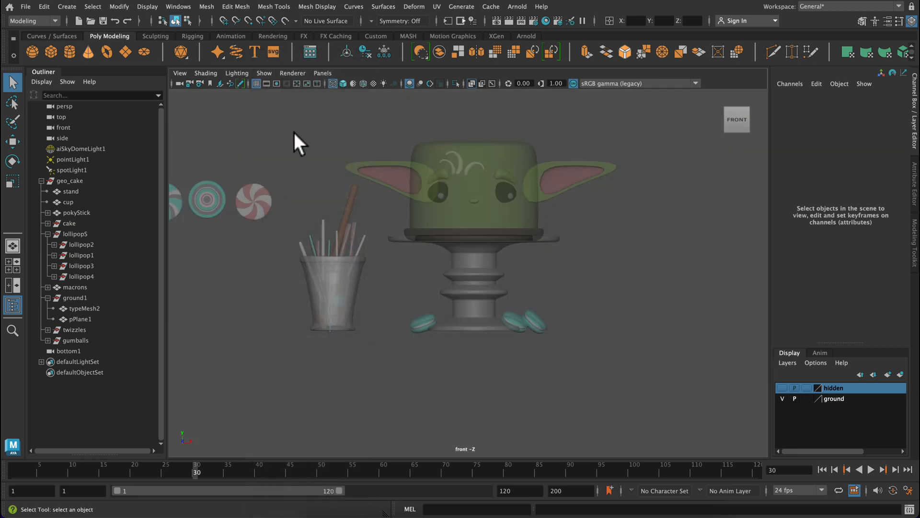
mouse_move(342, 82)
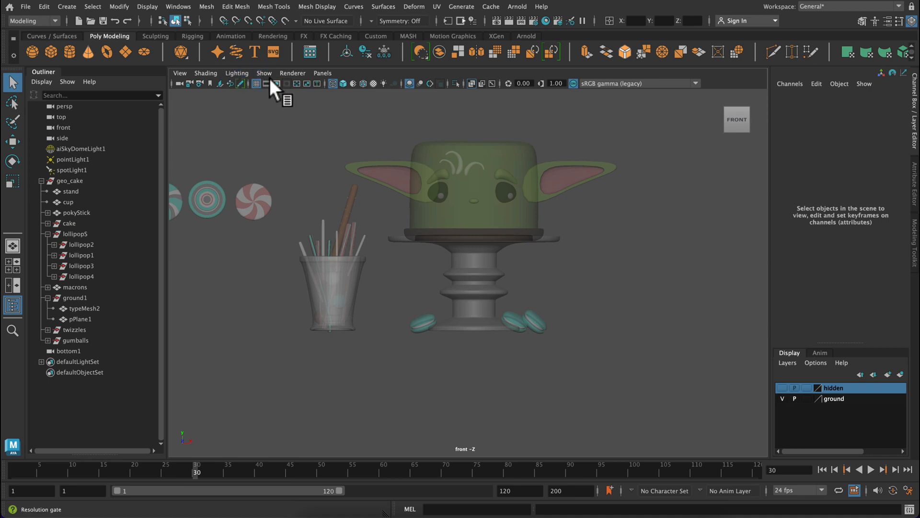
key(space)
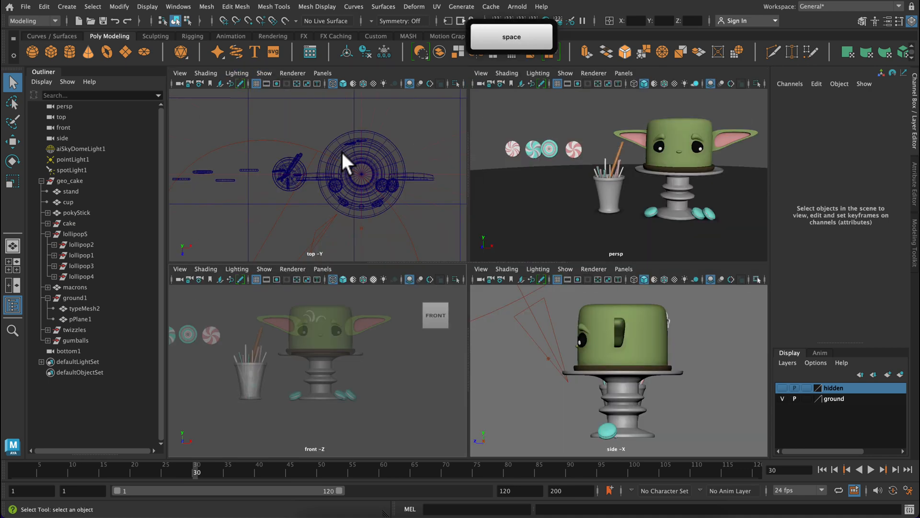
- Maximize the side view and set its shading to Wireframe on Shaded
key(space)
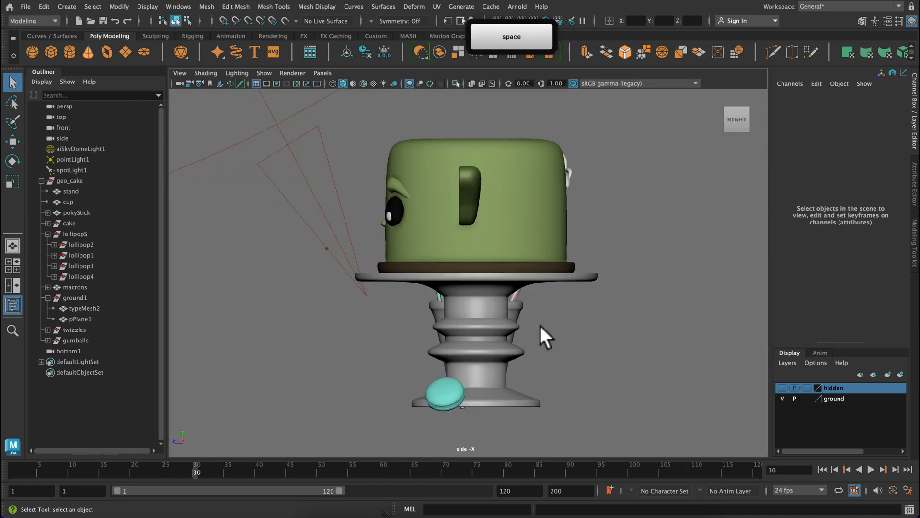
click(205, 73)
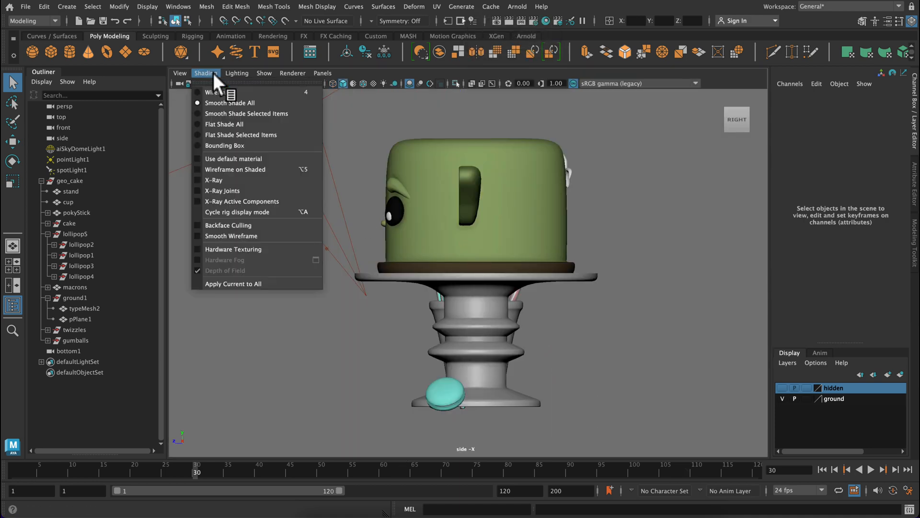
mouse_move(235, 169)
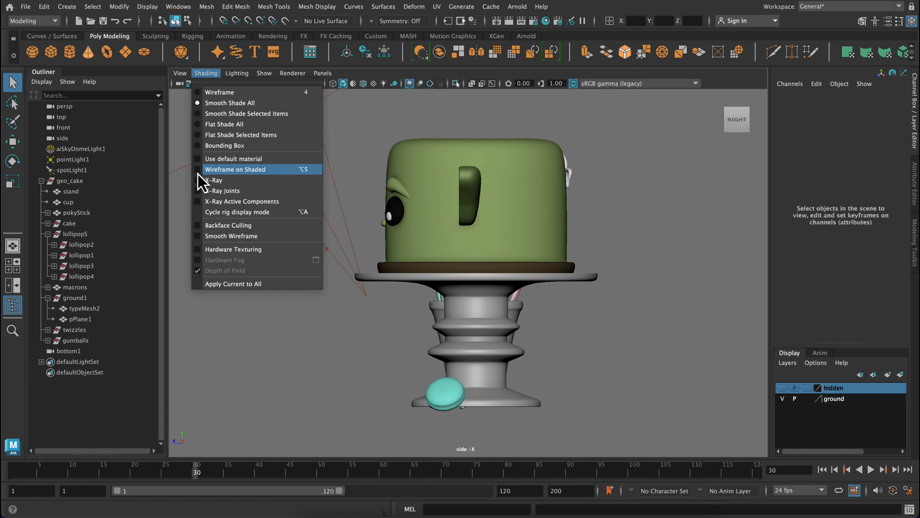
click(235, 169)
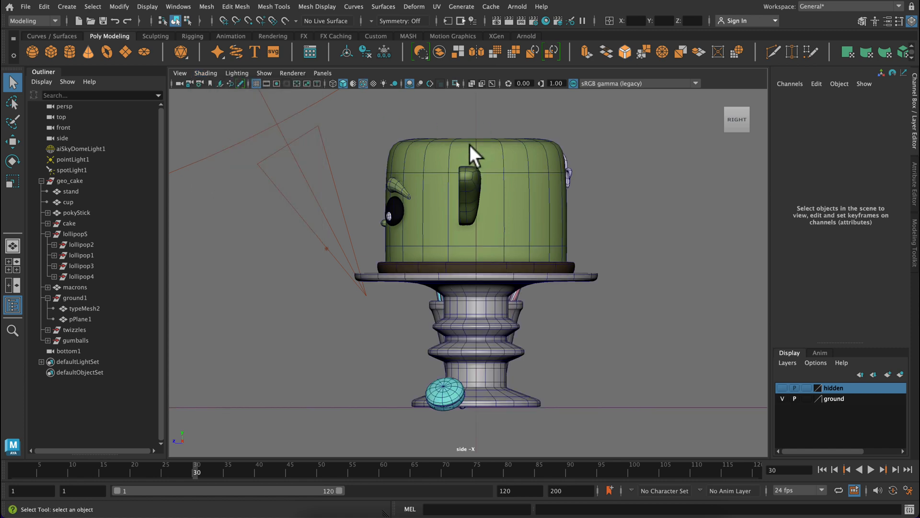
mouse_move(465, 180)
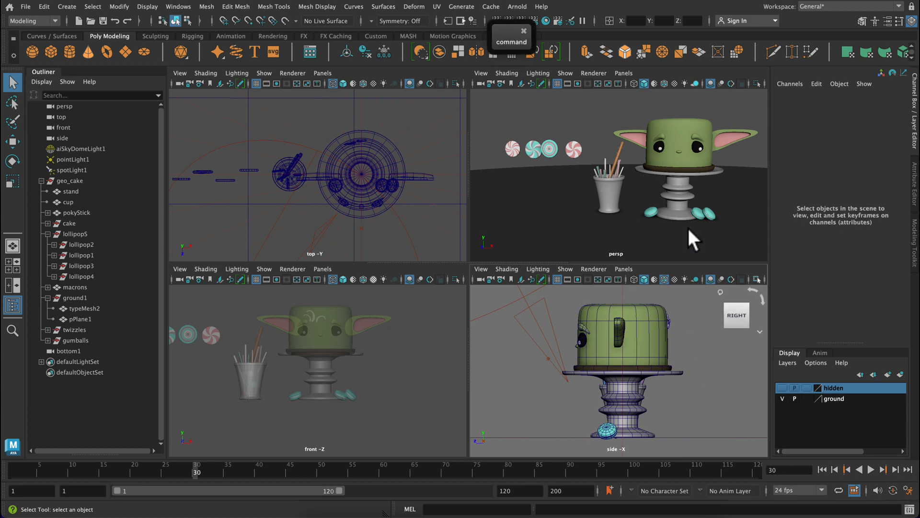
- Maximize the persp panel so the shaded cake scene fills the workspace
key(space)
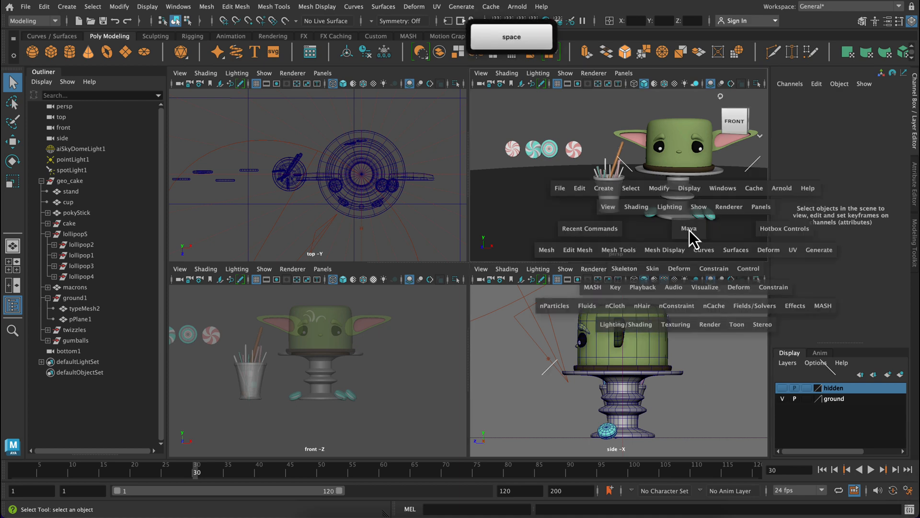
key(space)
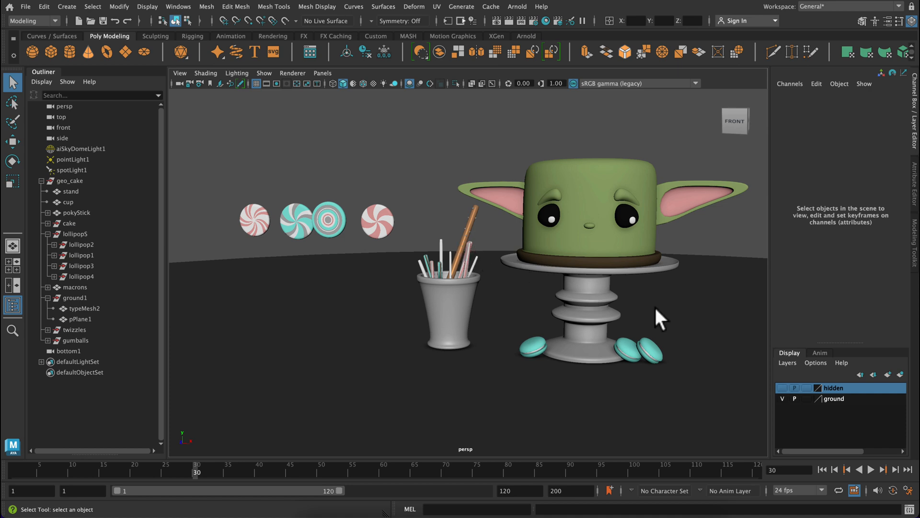
mouse_move(695, 346)
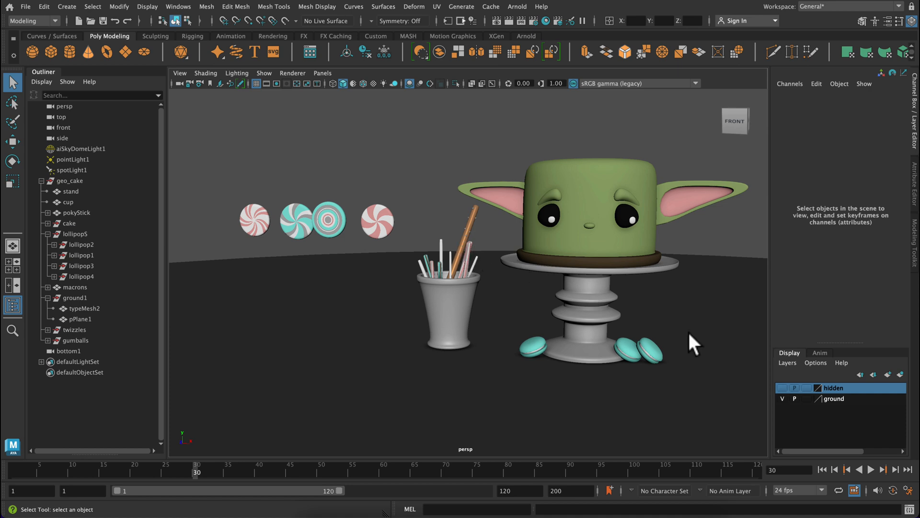